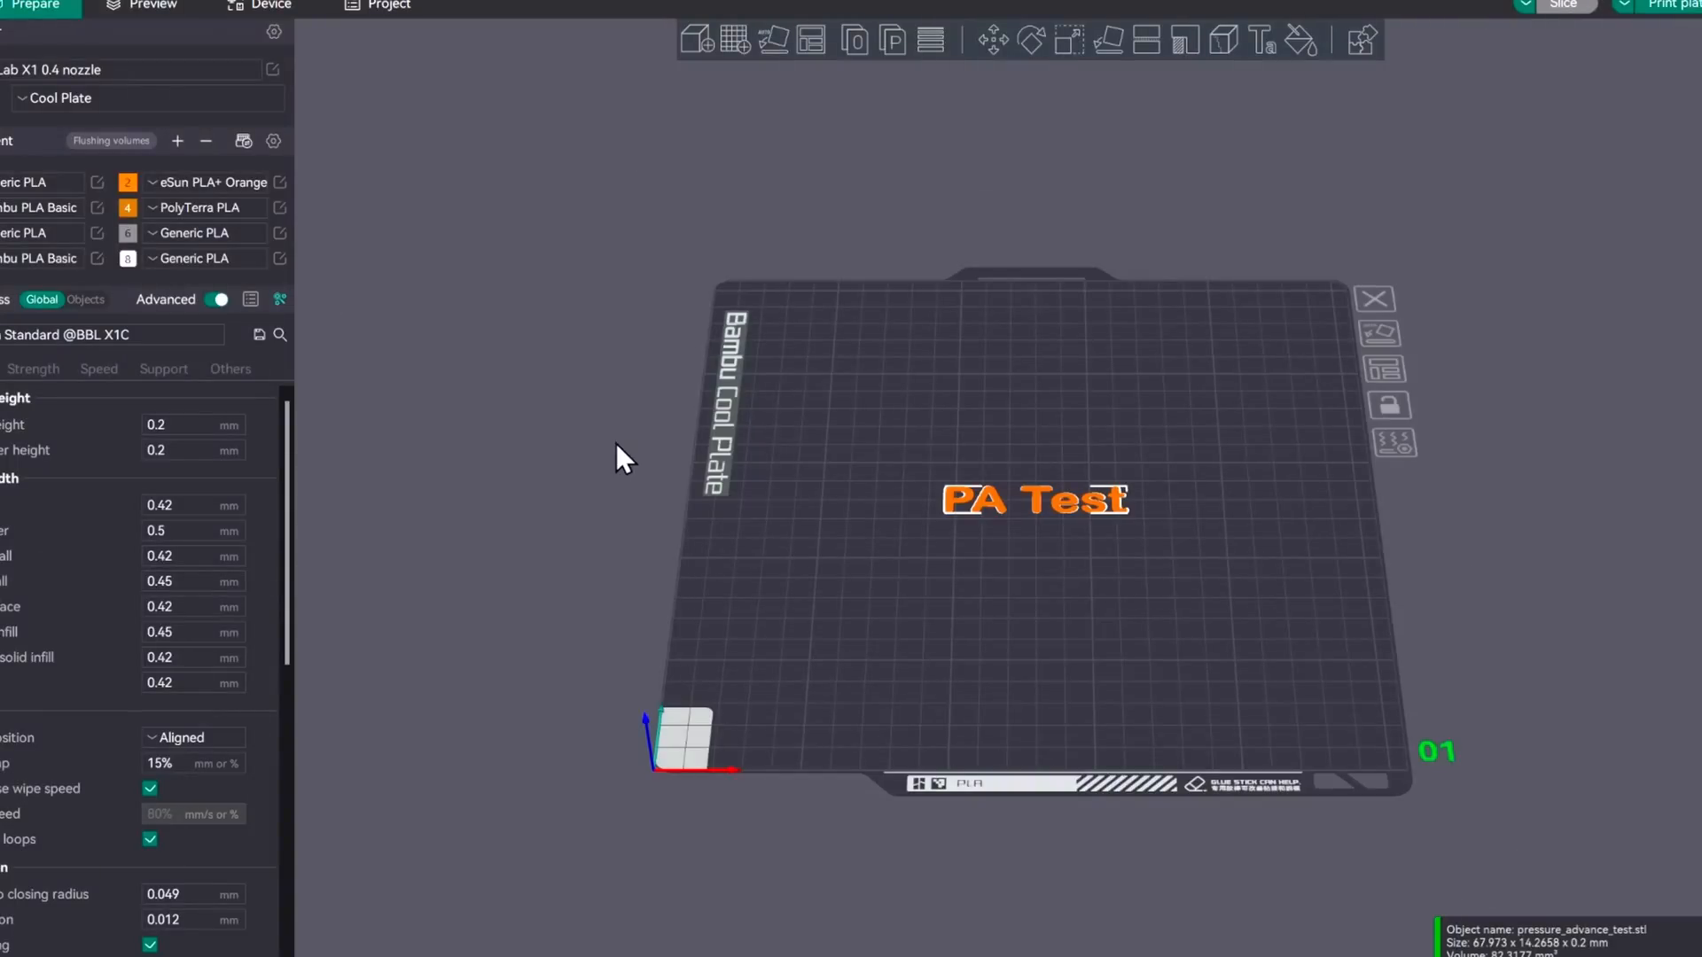
mouse_move(291, 205)
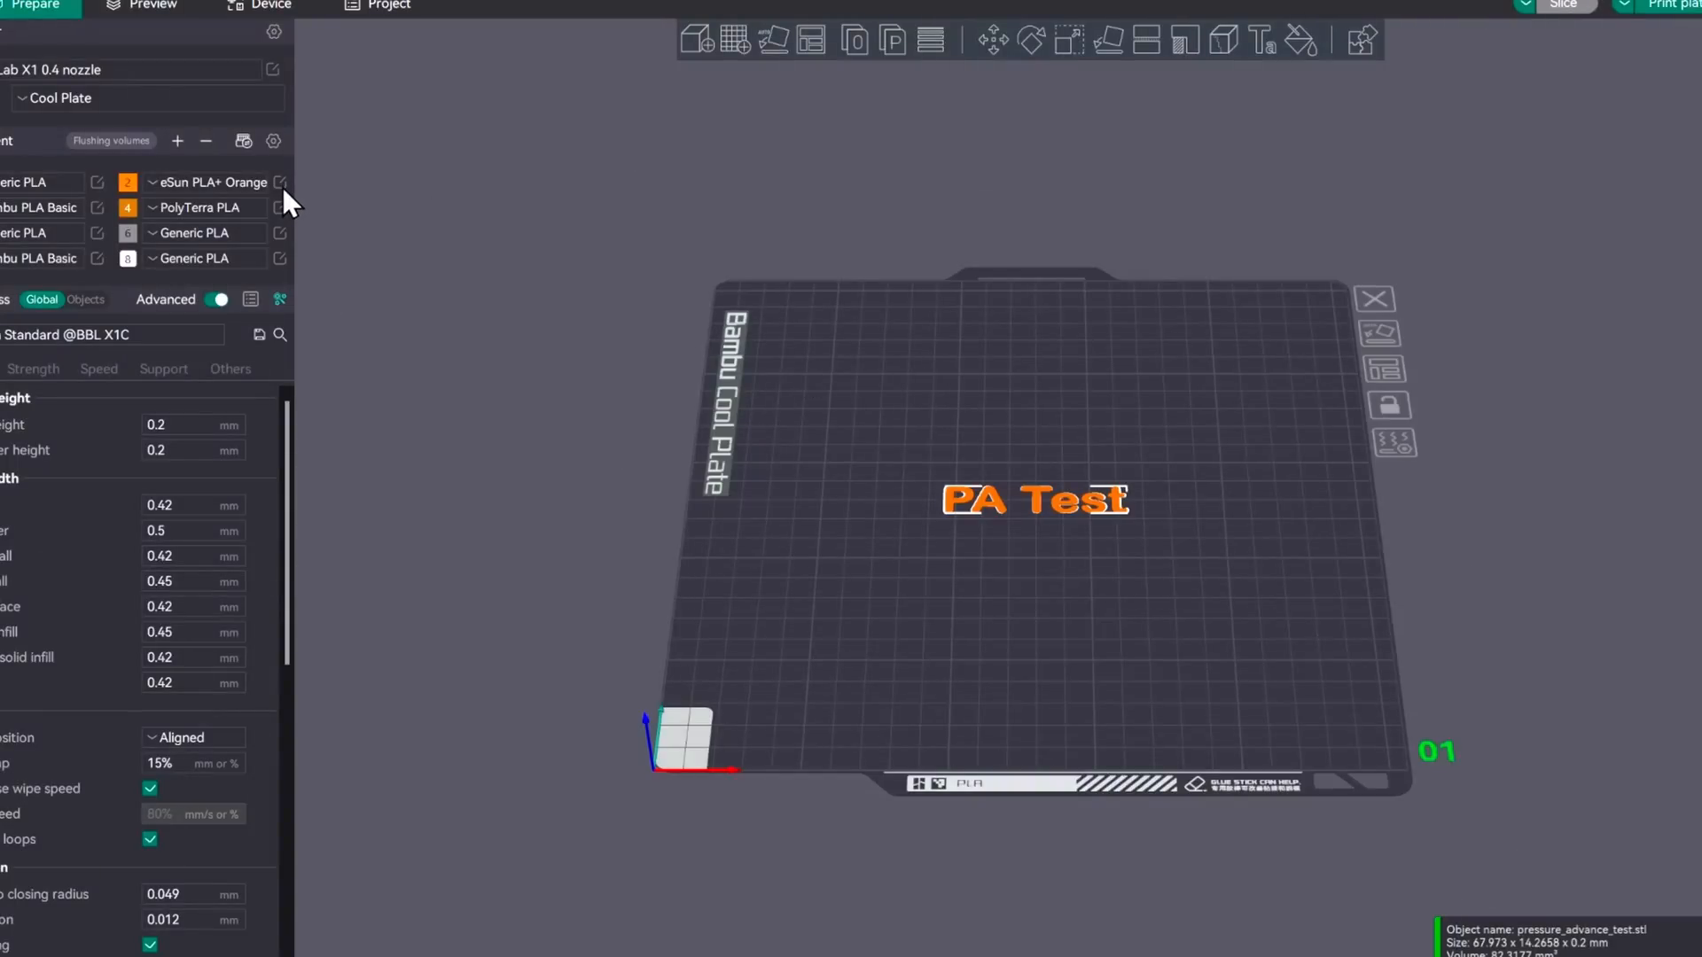
Change the eSun PLA+ Orange filament's pressure advance from 0.02 to 0.032 and save the preset
click(278, 181)
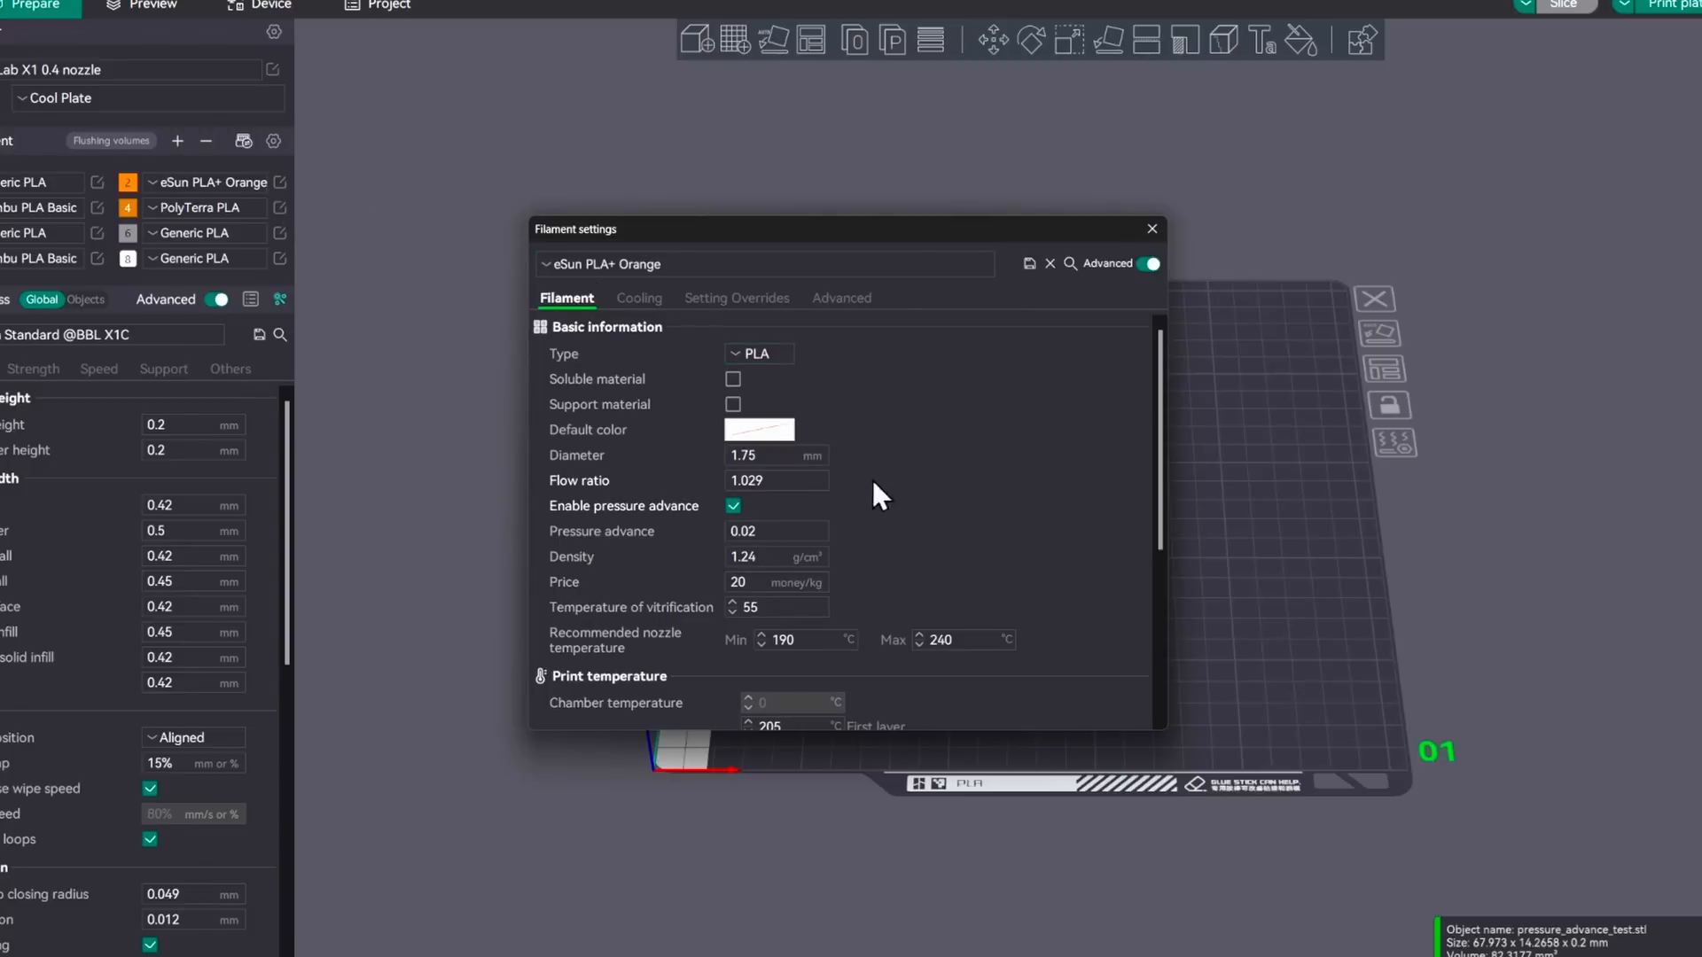
click(774, 530)
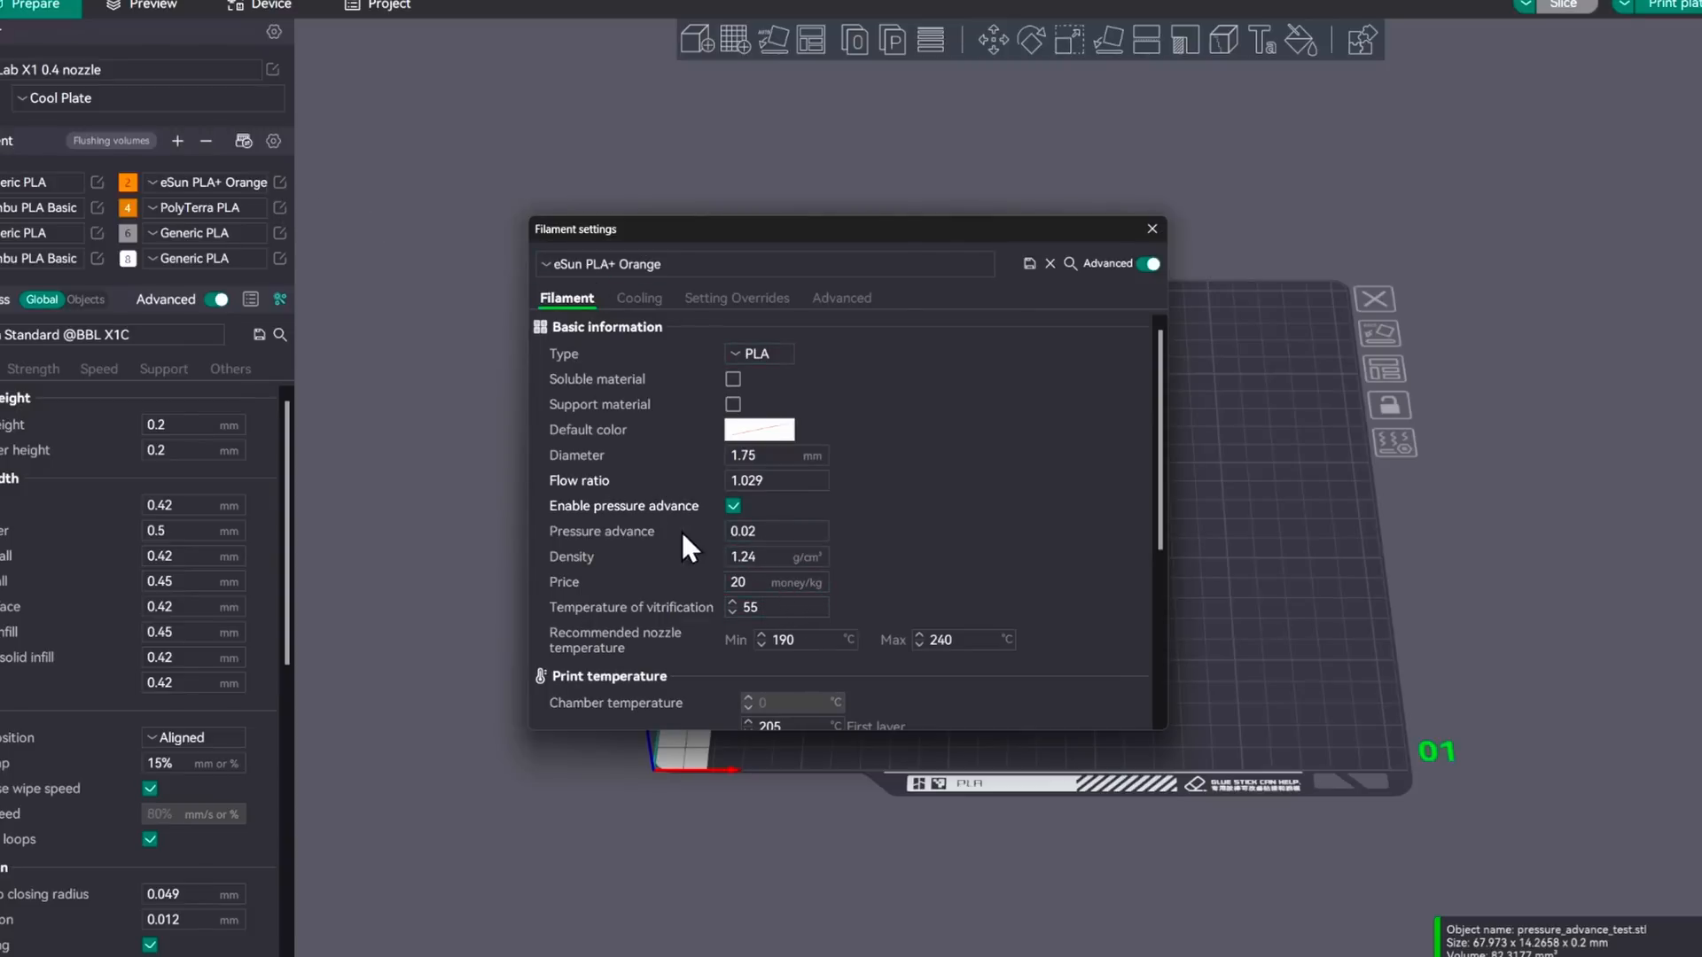
click(777, 530)
text(0.032)
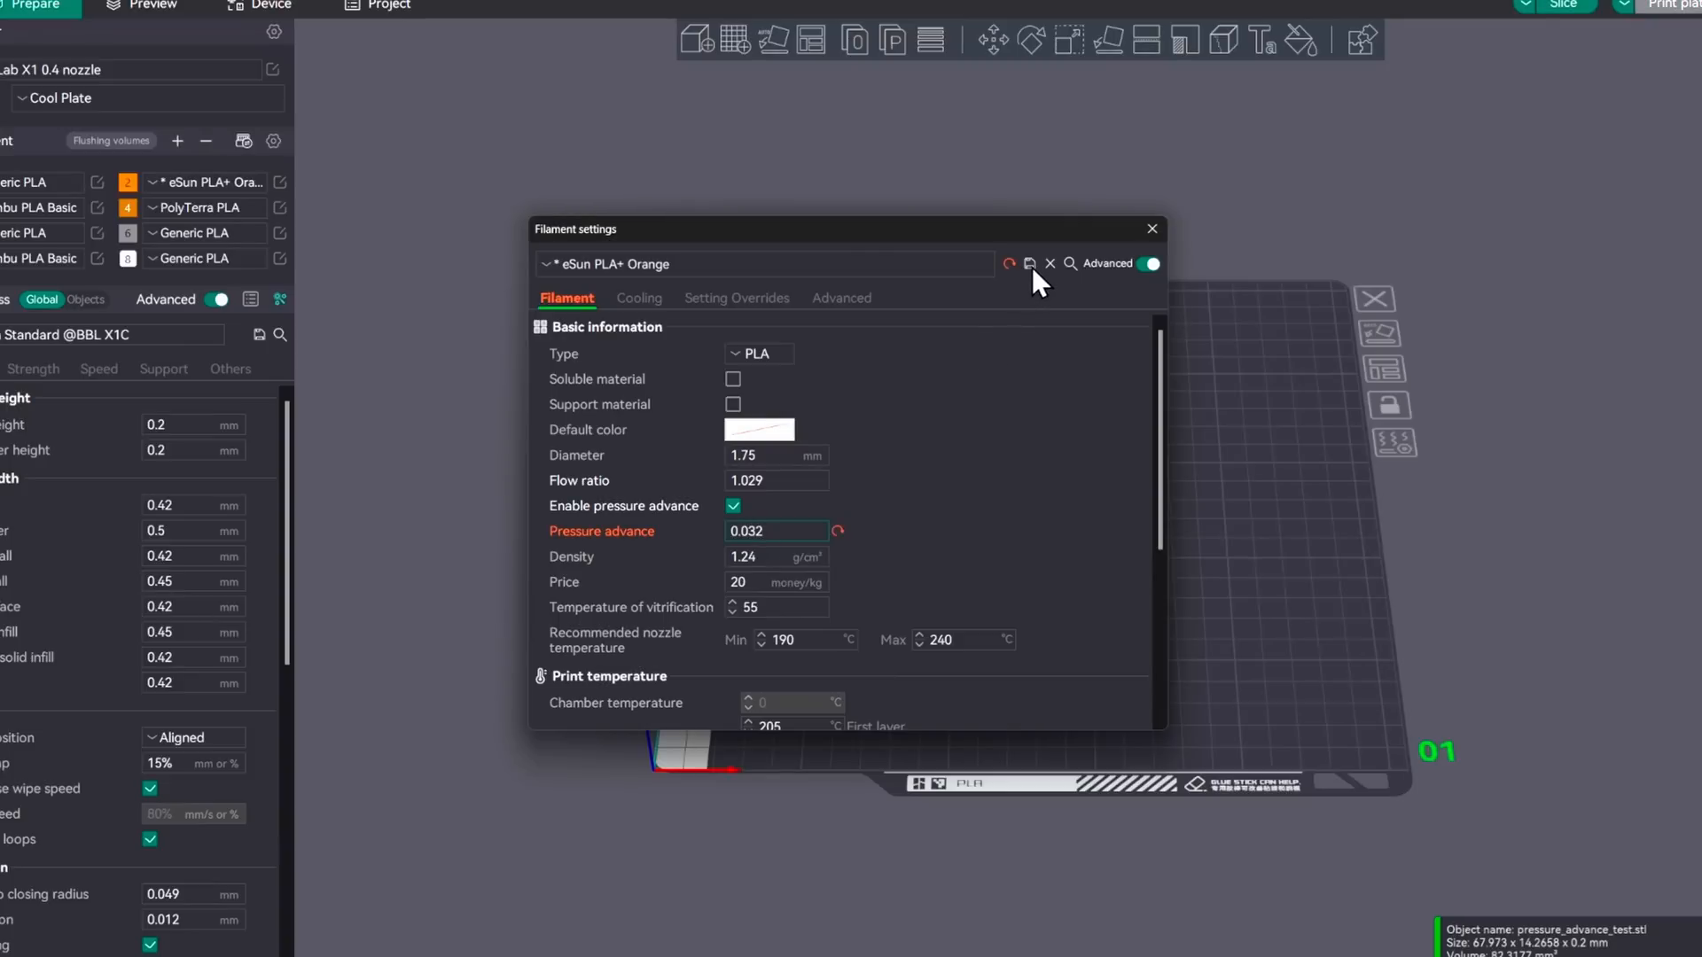
click(1008, 264)
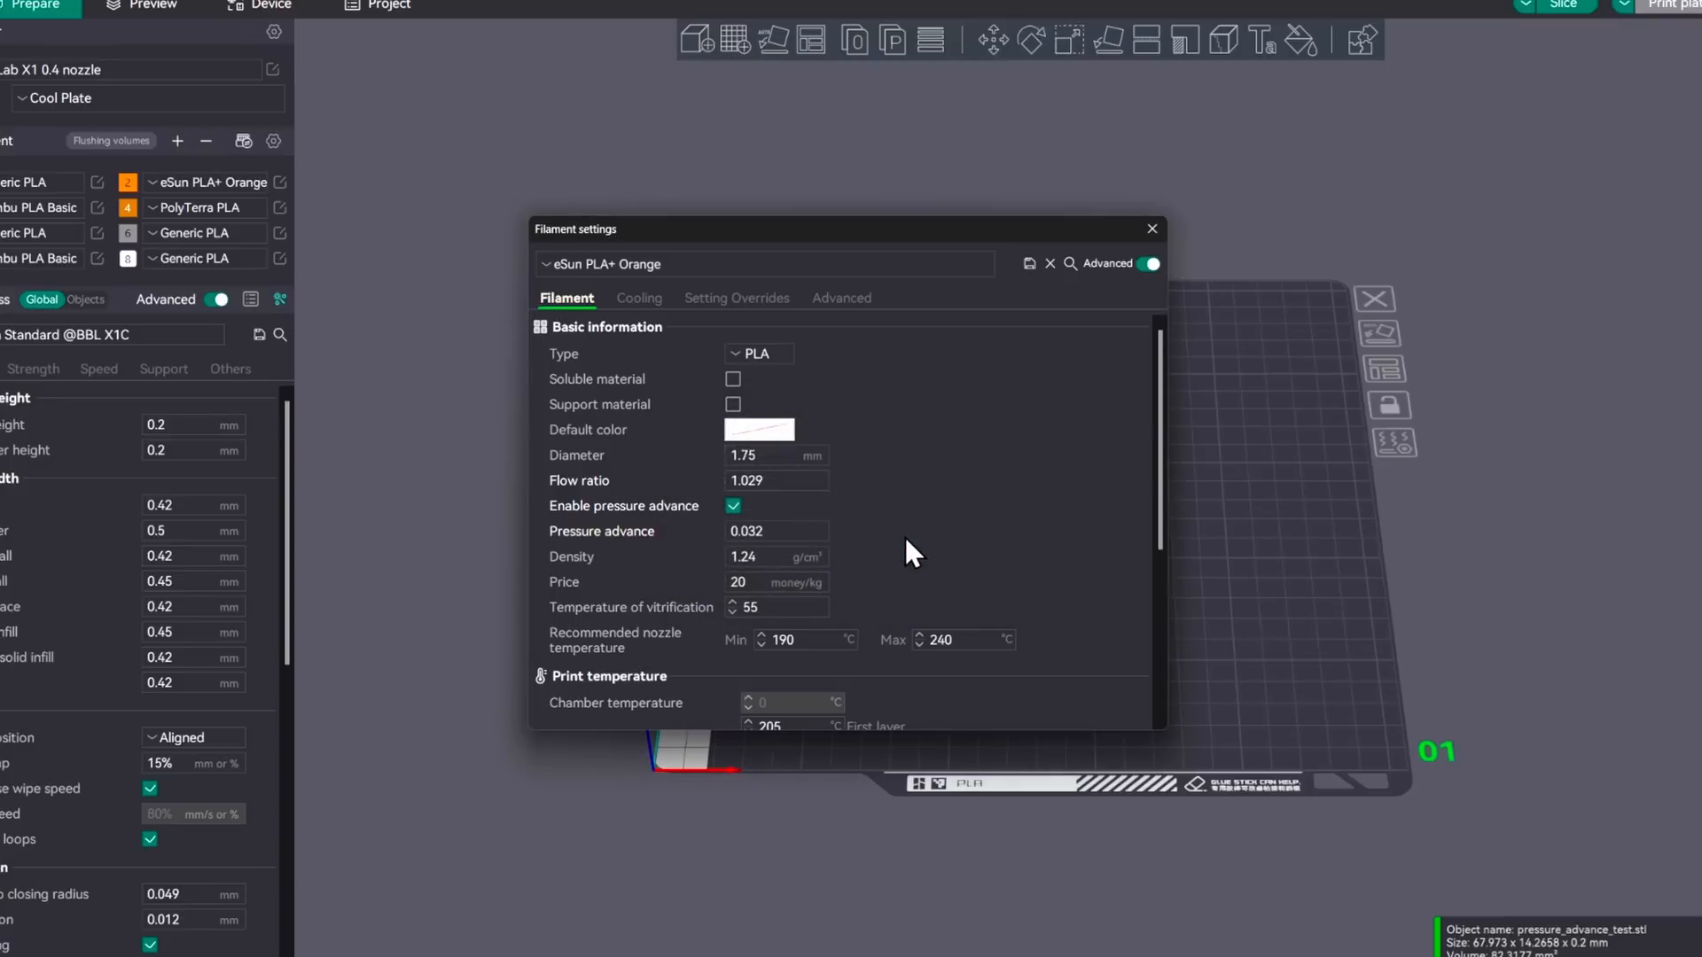
mouse_move(950, 536)
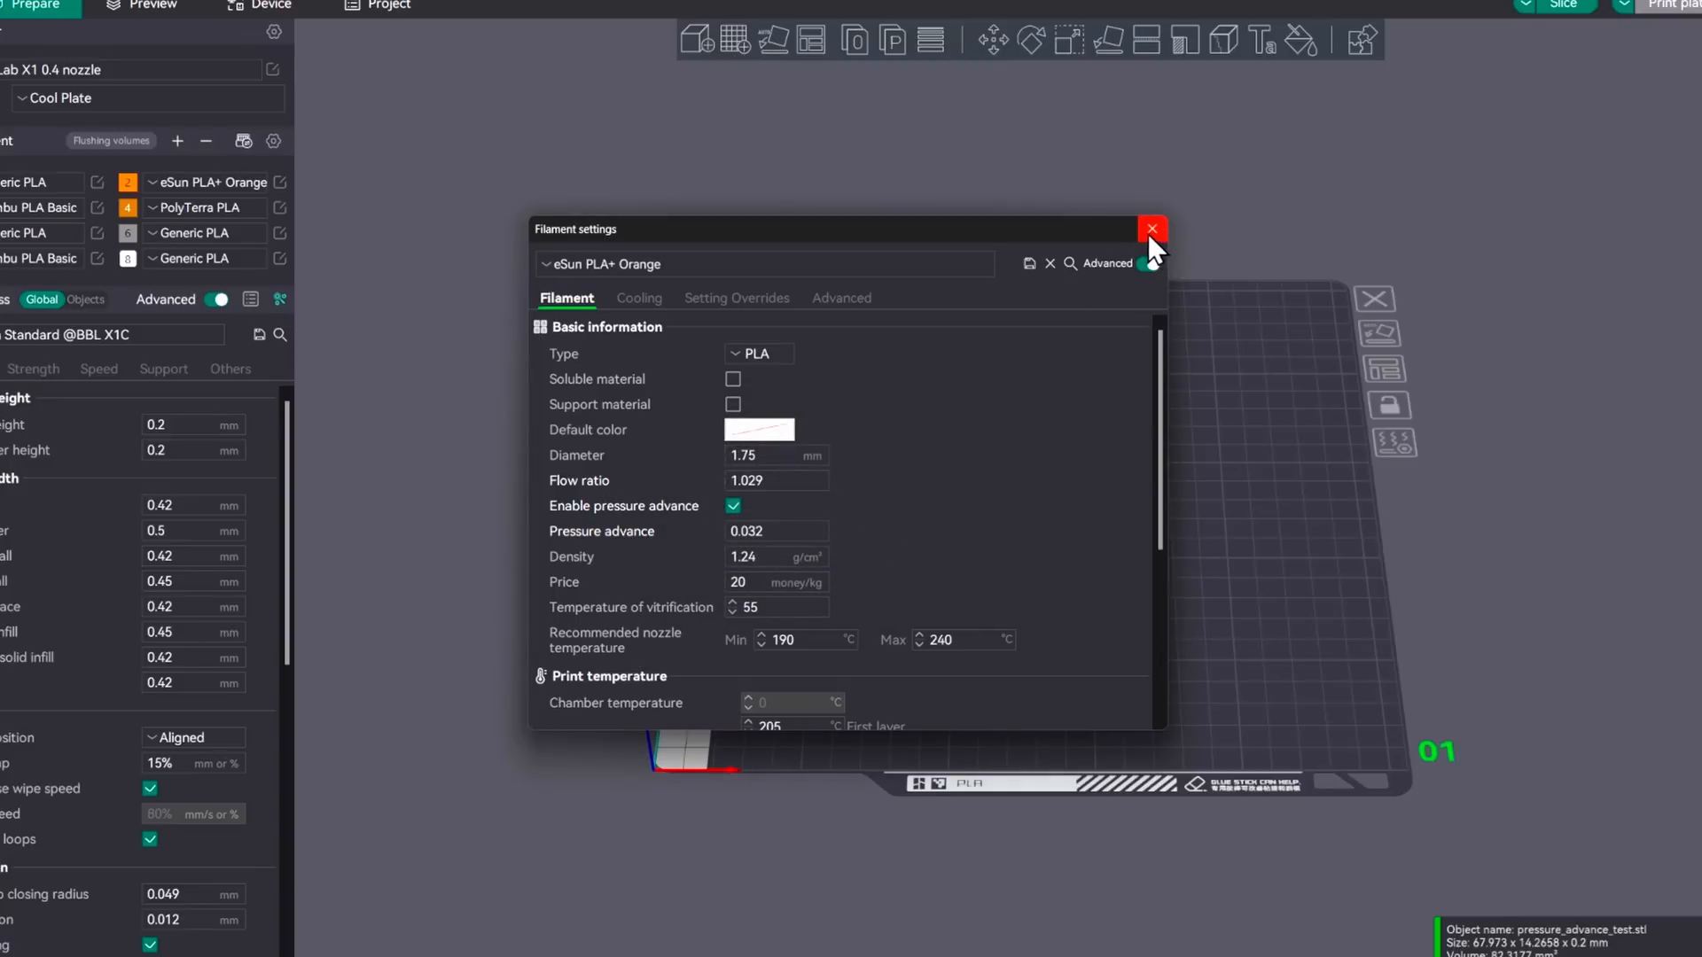
Close the Filament settings window, returning to the build plate with the PA Test model
click(1152, 229)
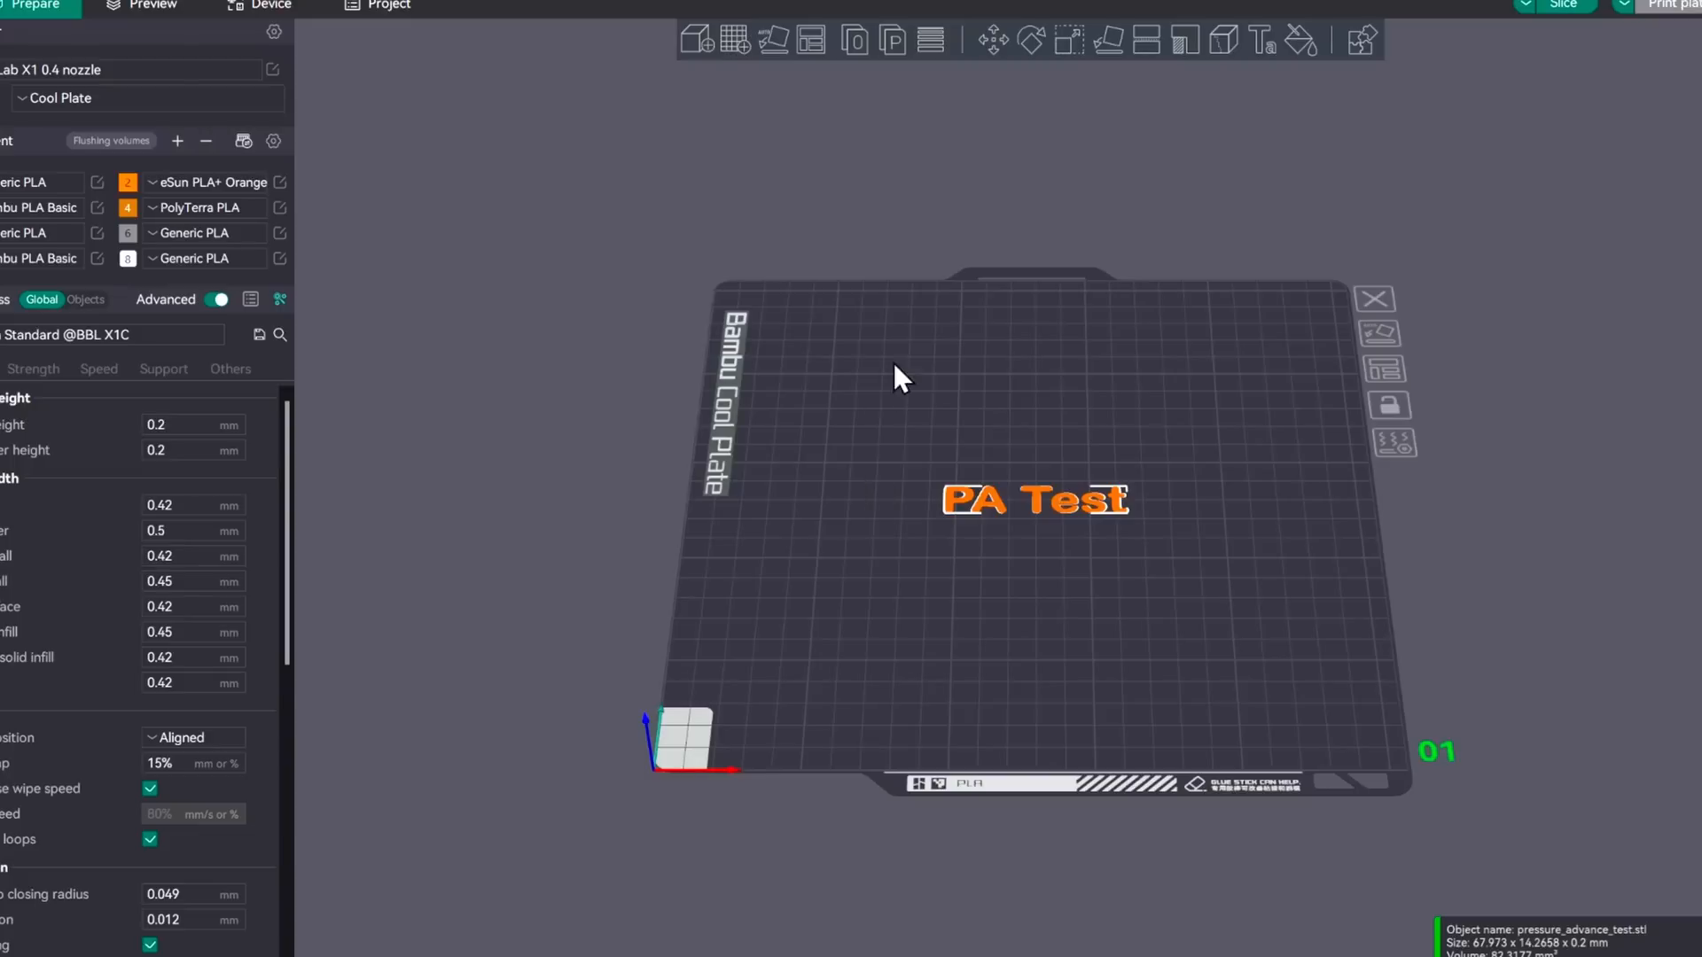
mouse_move(1106, 650)
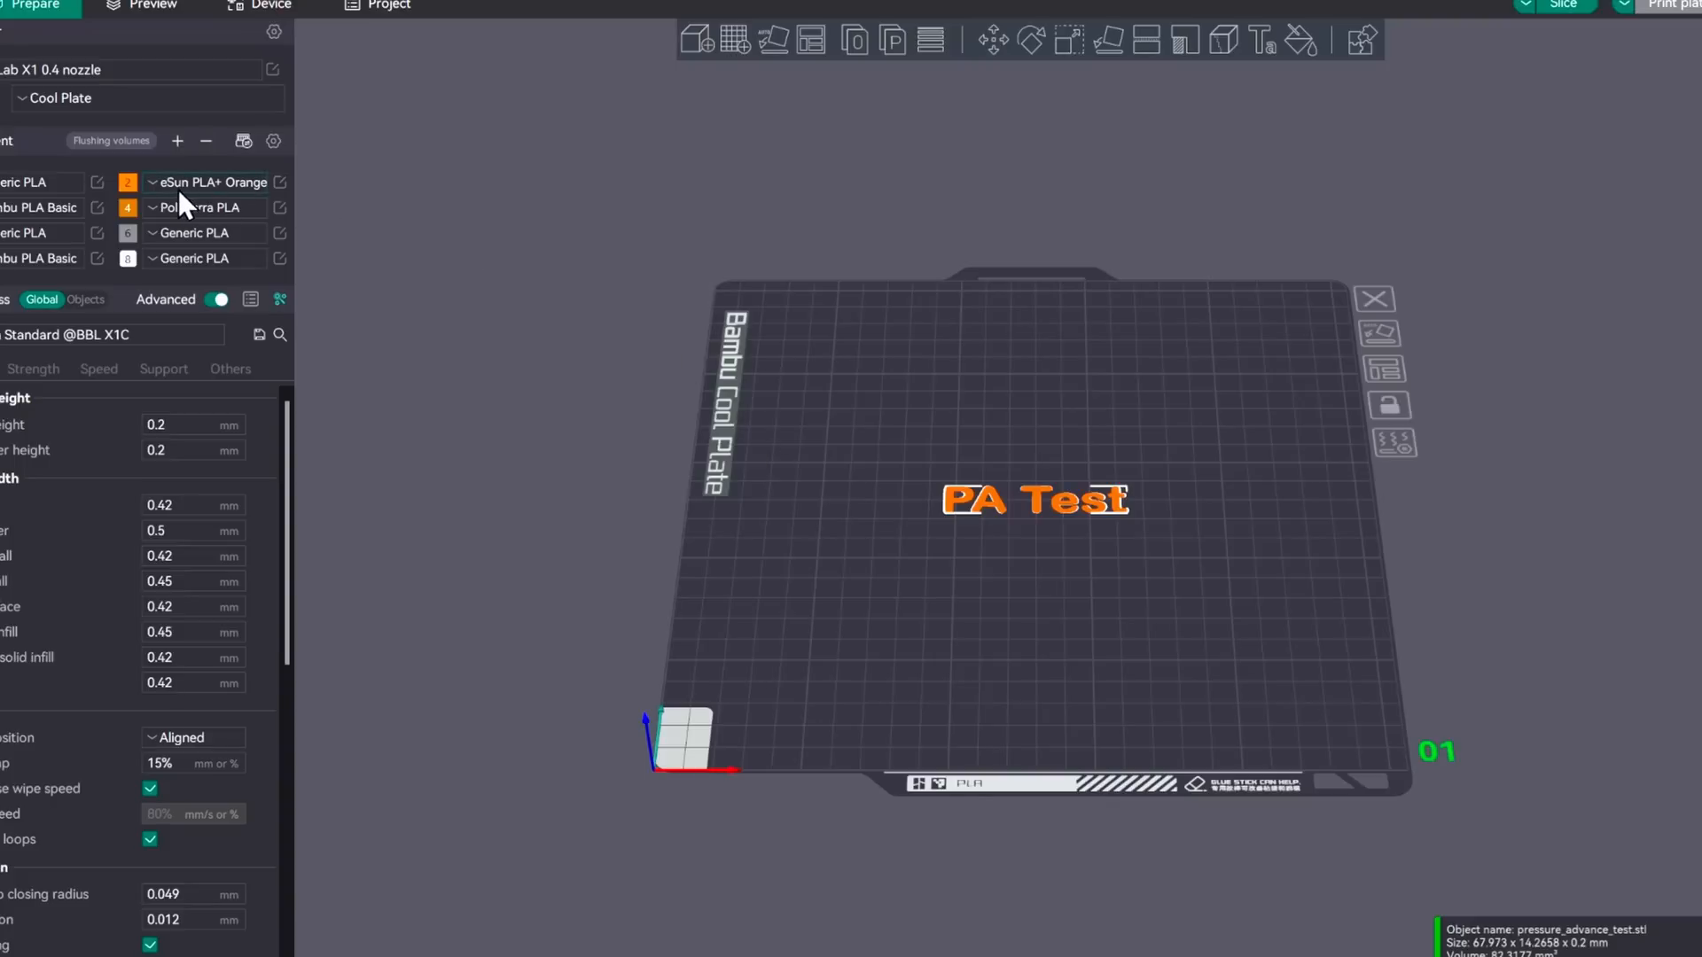
mouse_move(205, 207)
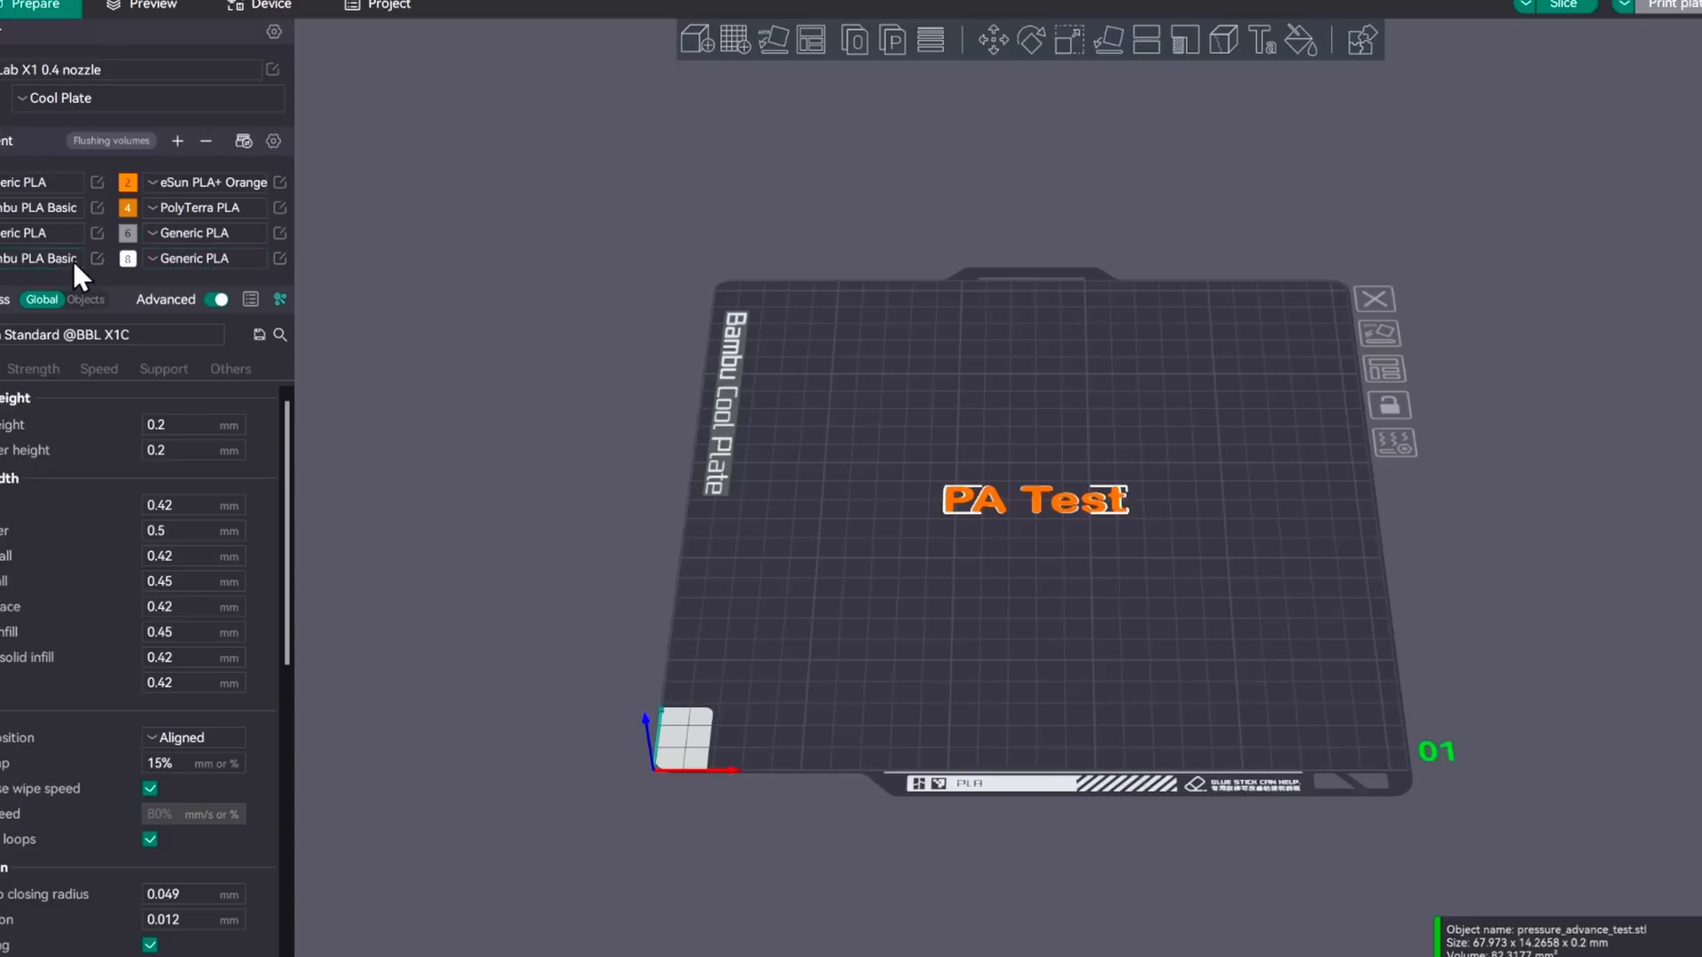
mouse_move(456, 286)
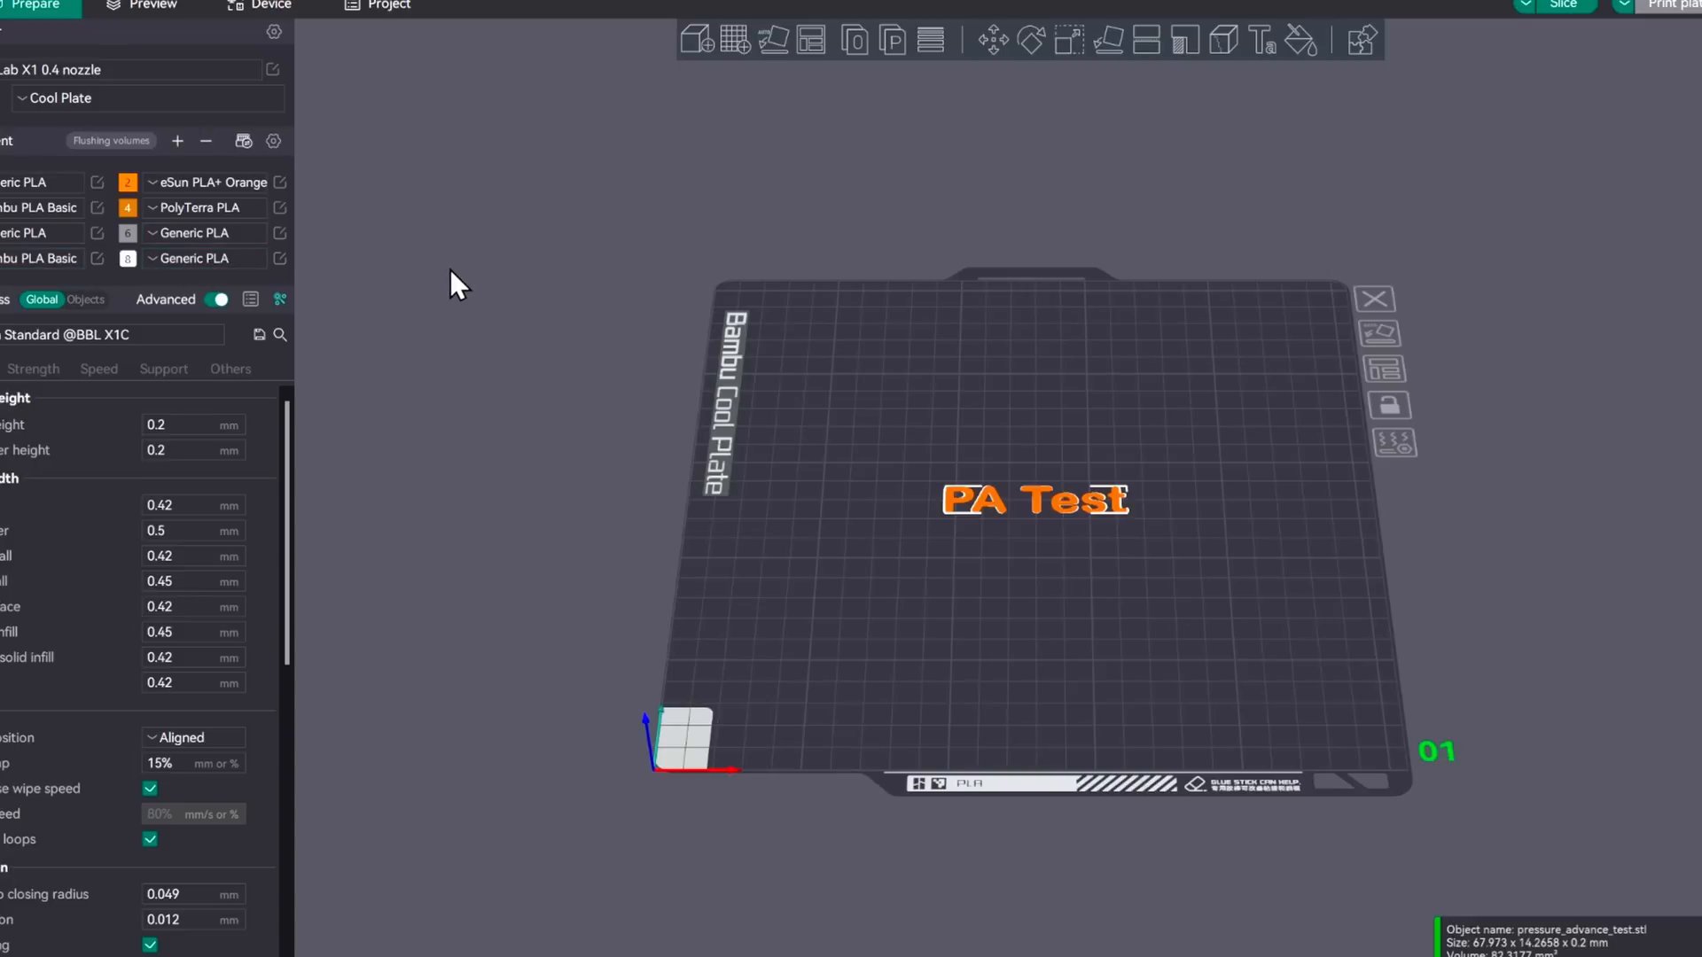
mouse_move(312, 195)
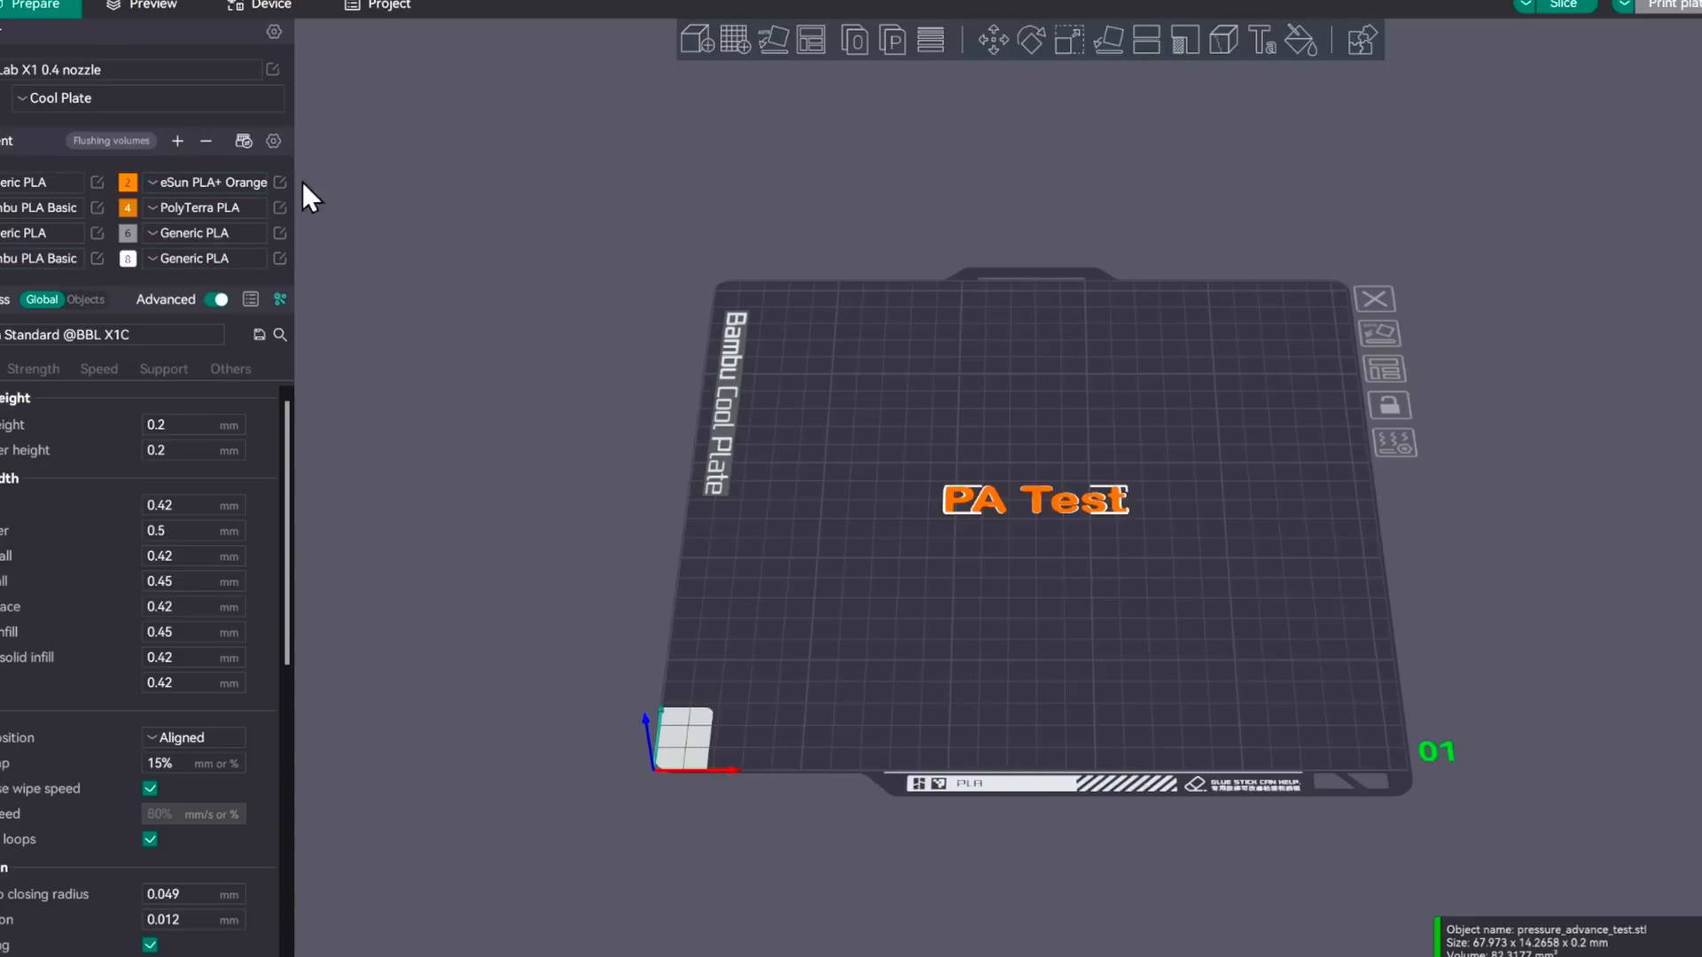
mouse_move(546, 241)
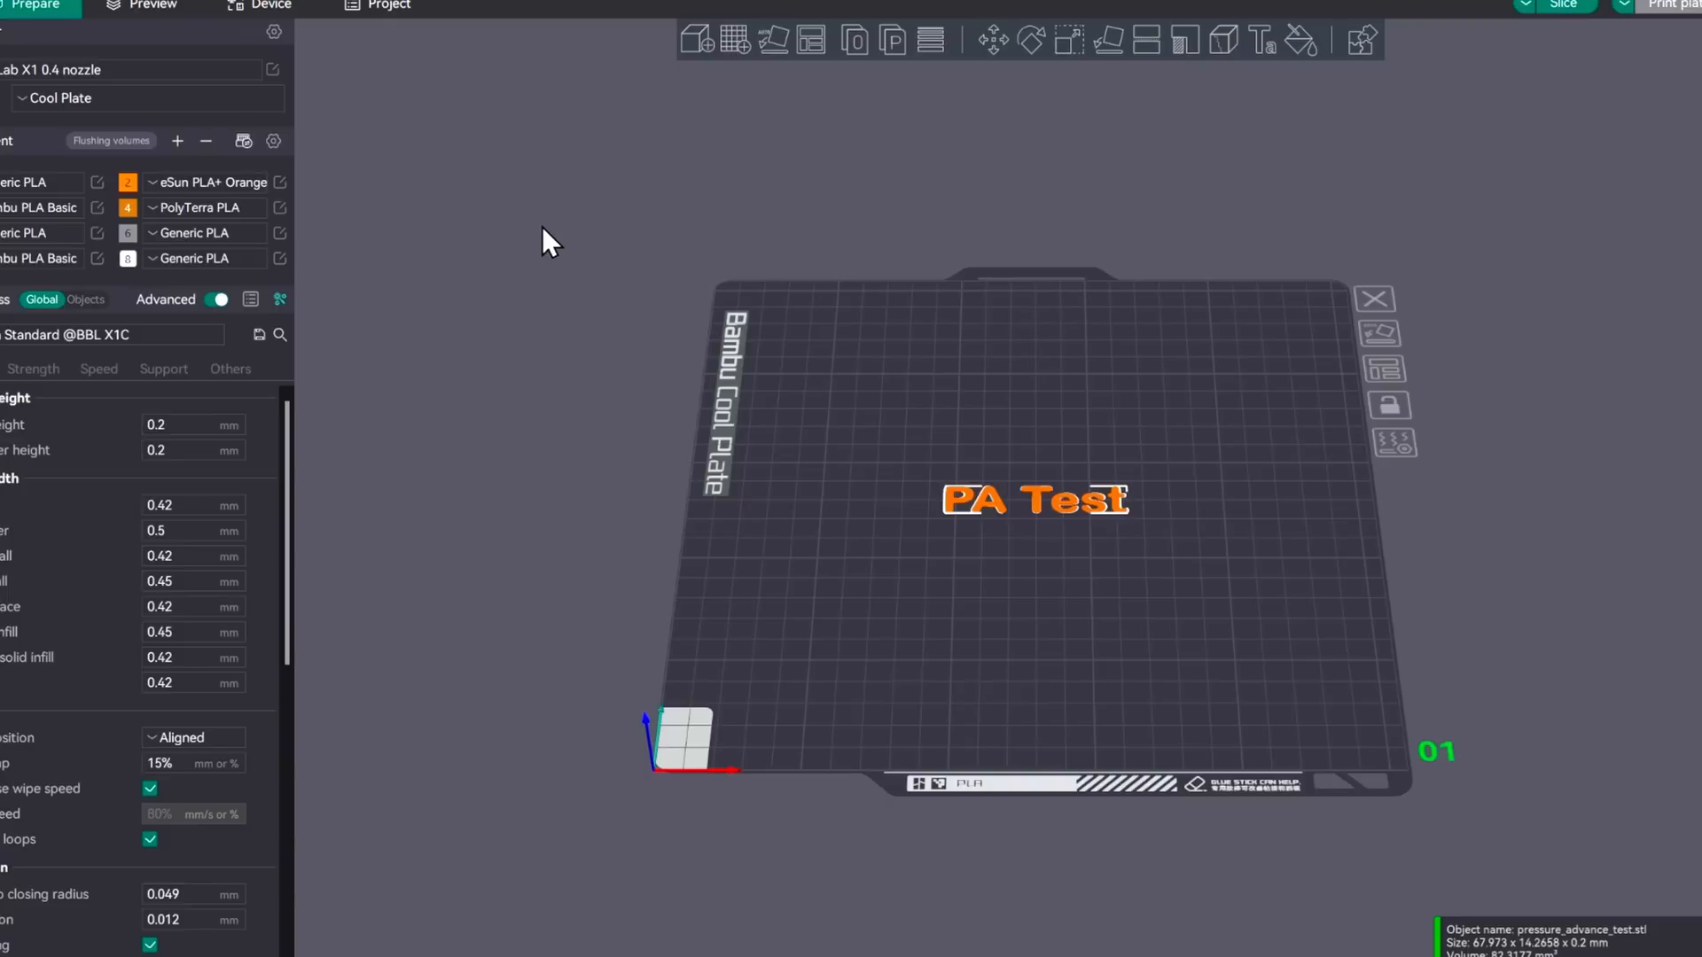
mouse_move(1076, 433)
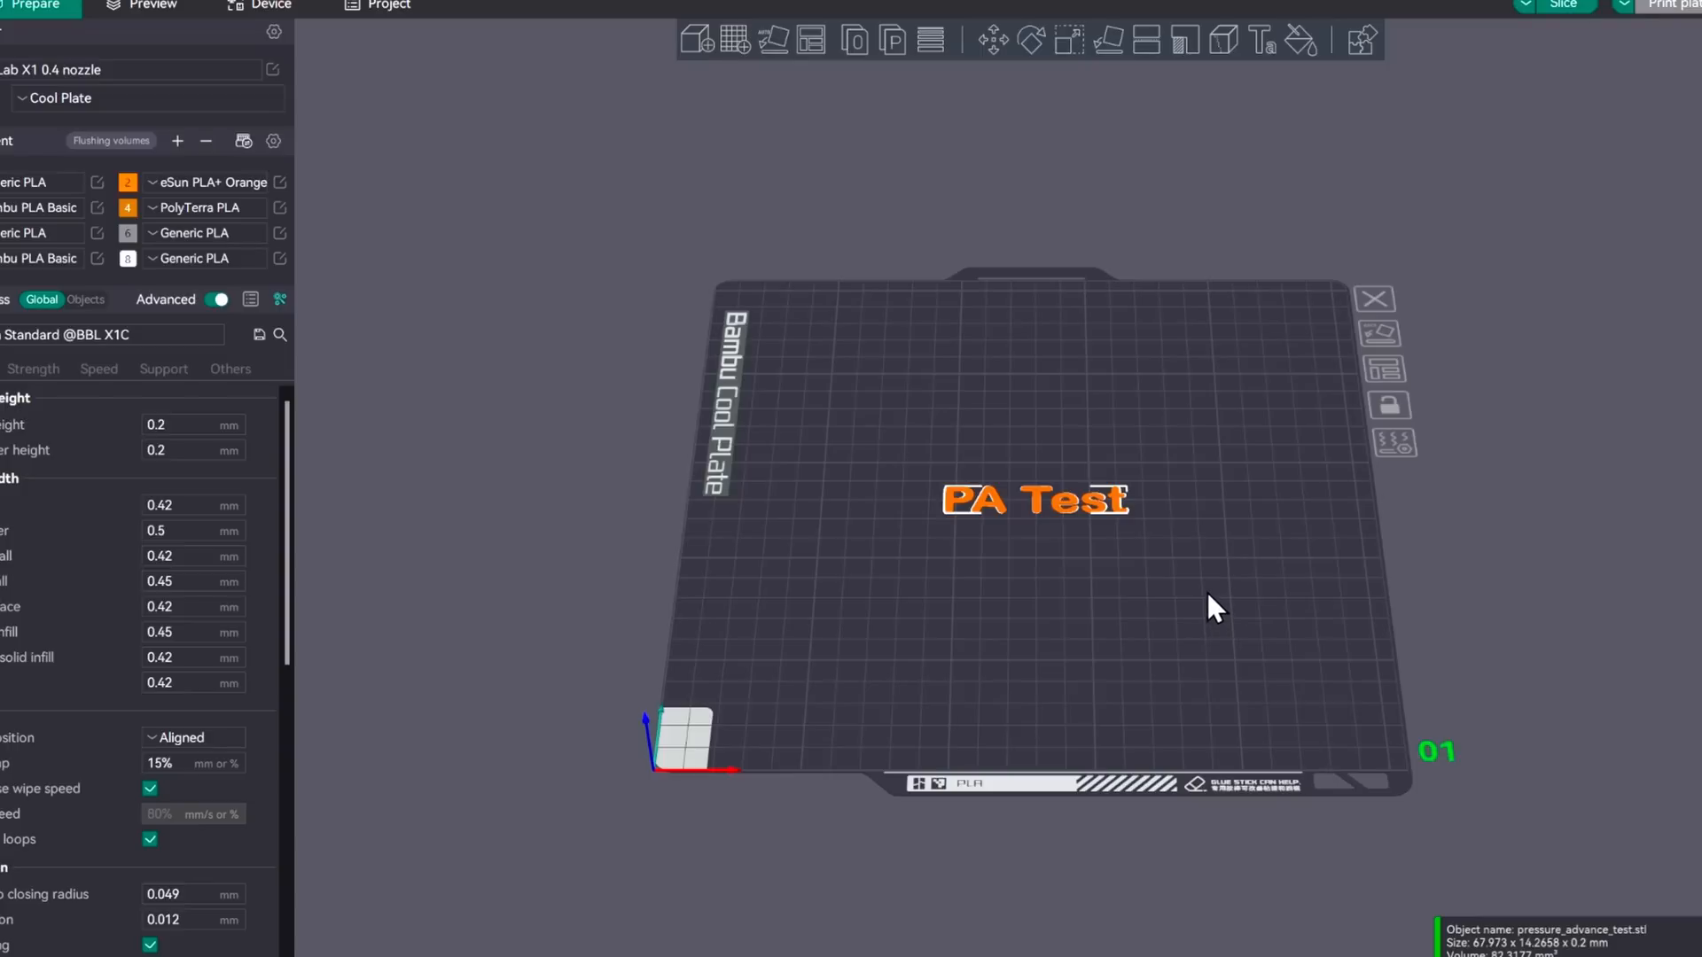
mouse_move(1208, 608)
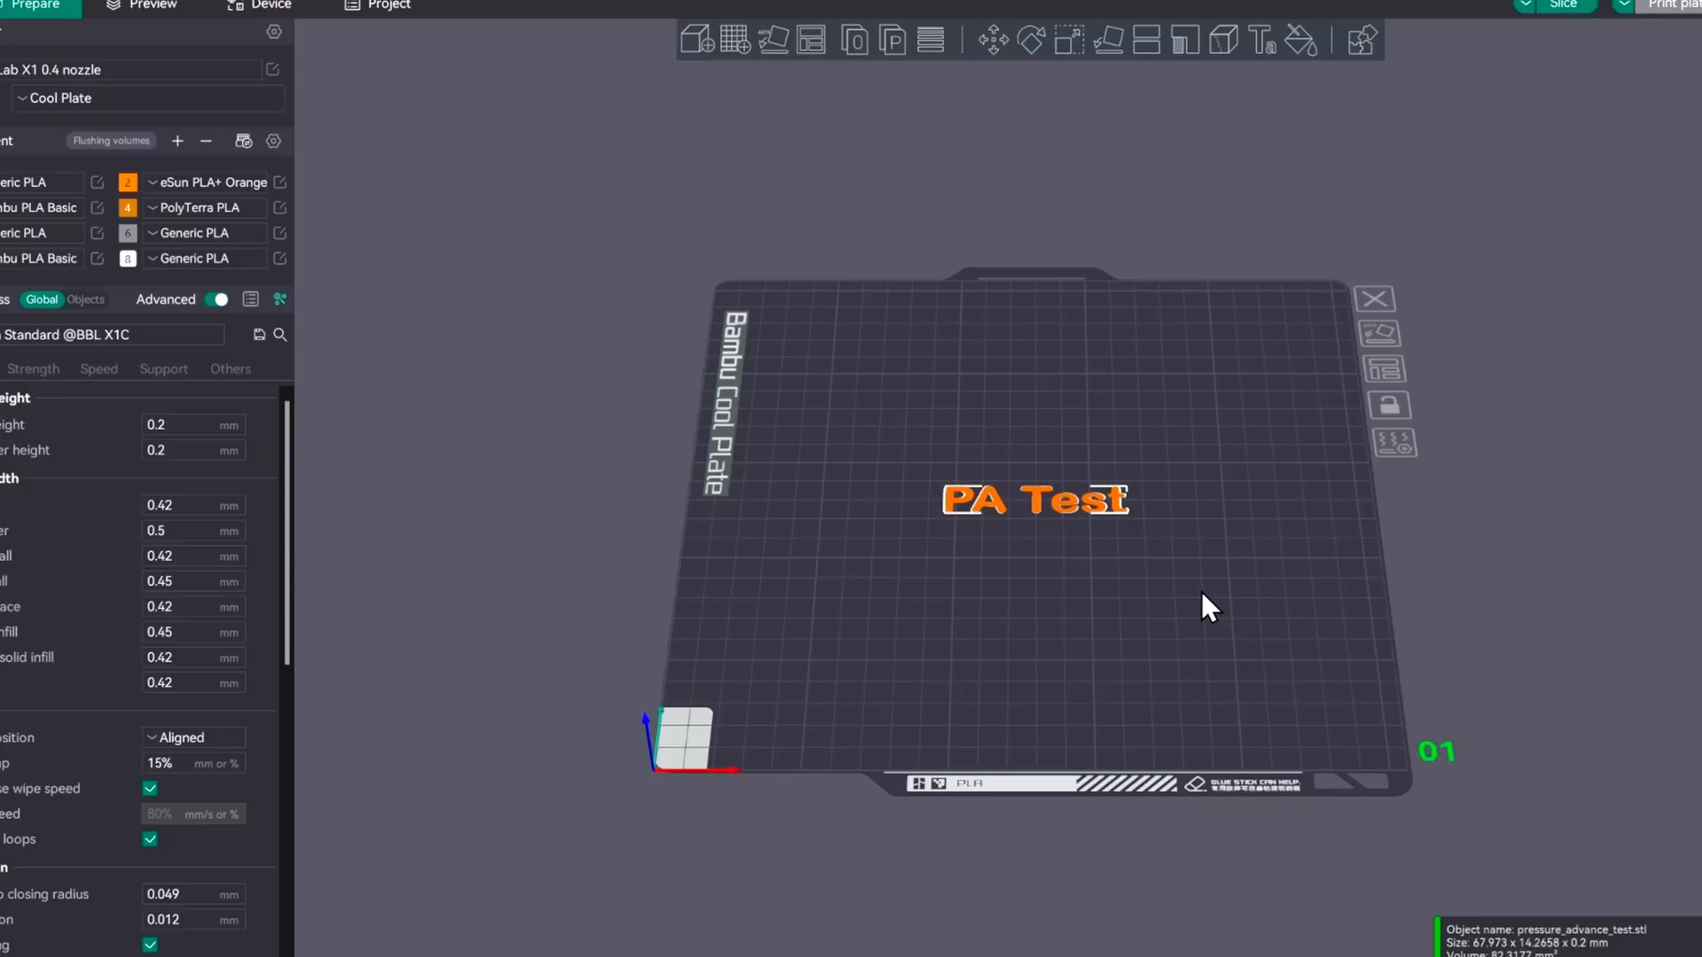
mouse_move(1051, 312)
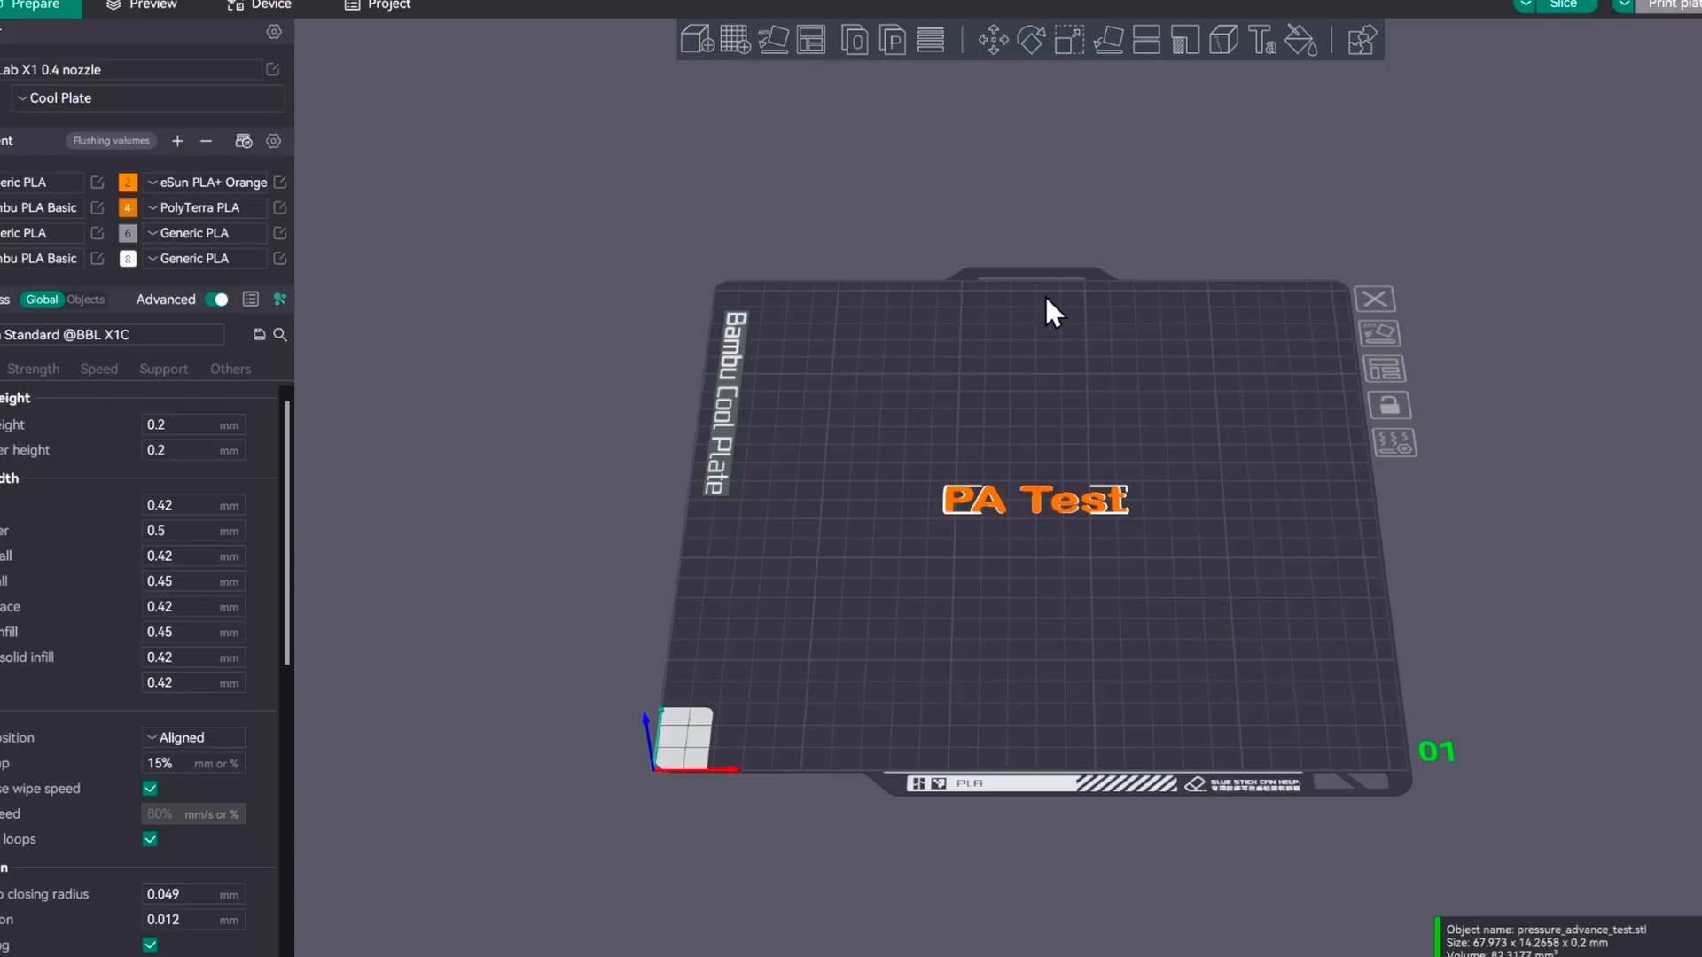
mouse_move(1171, 427)
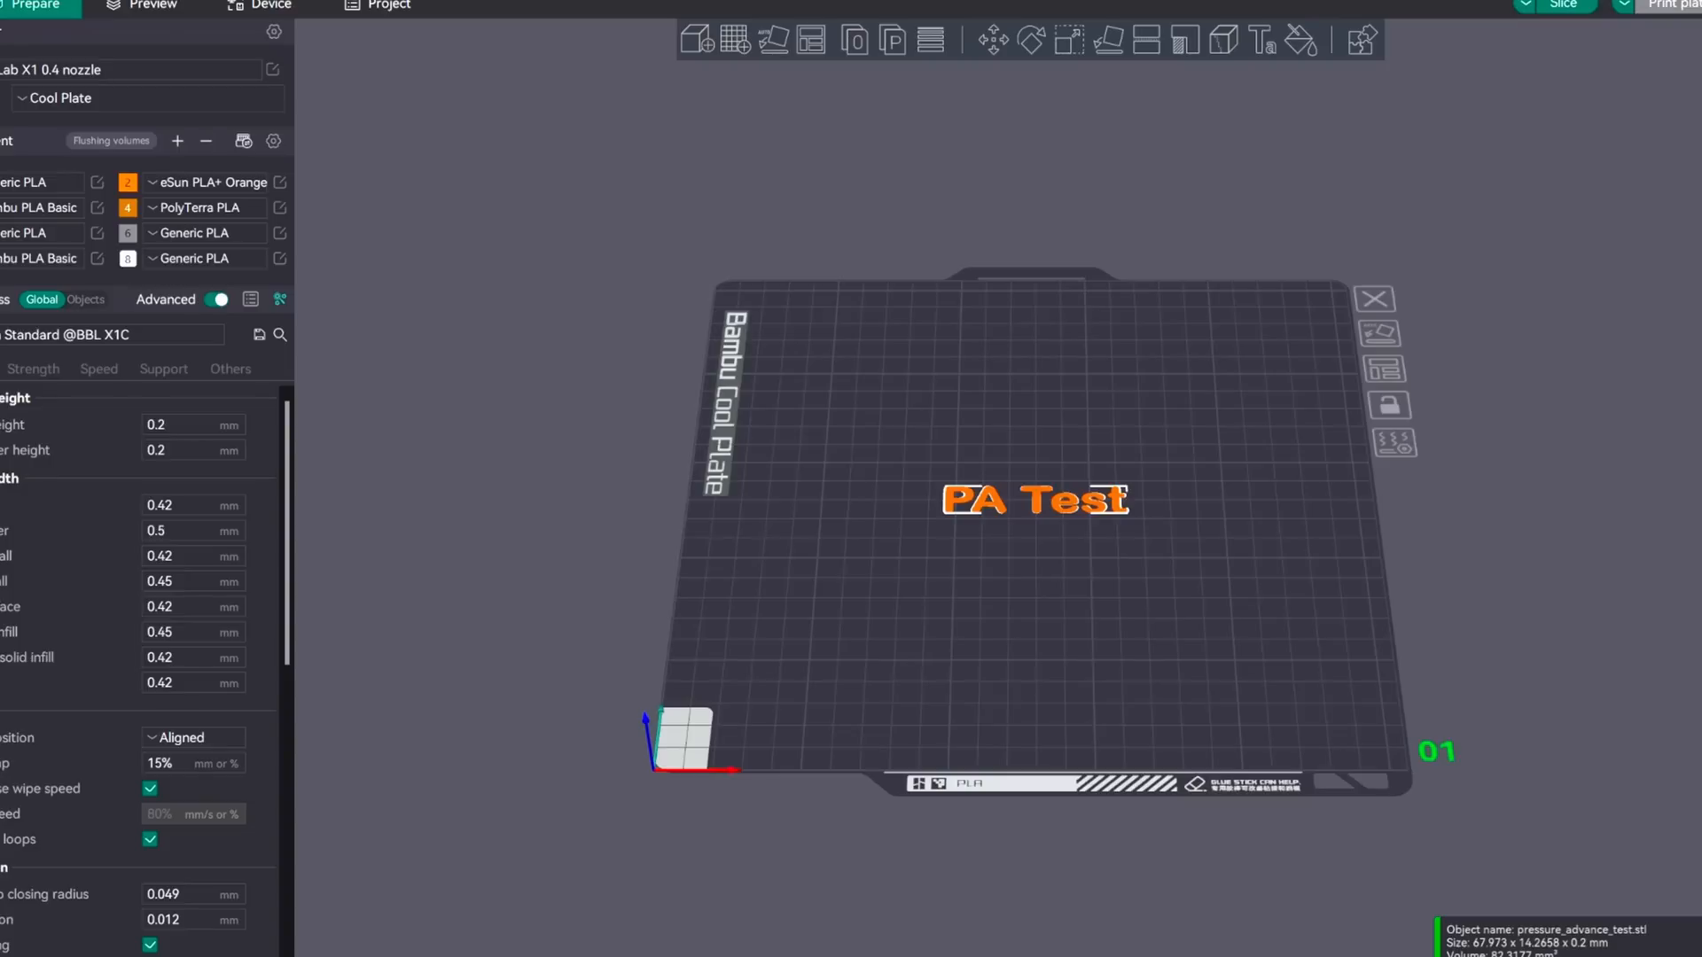
mouse_move(465, 155)
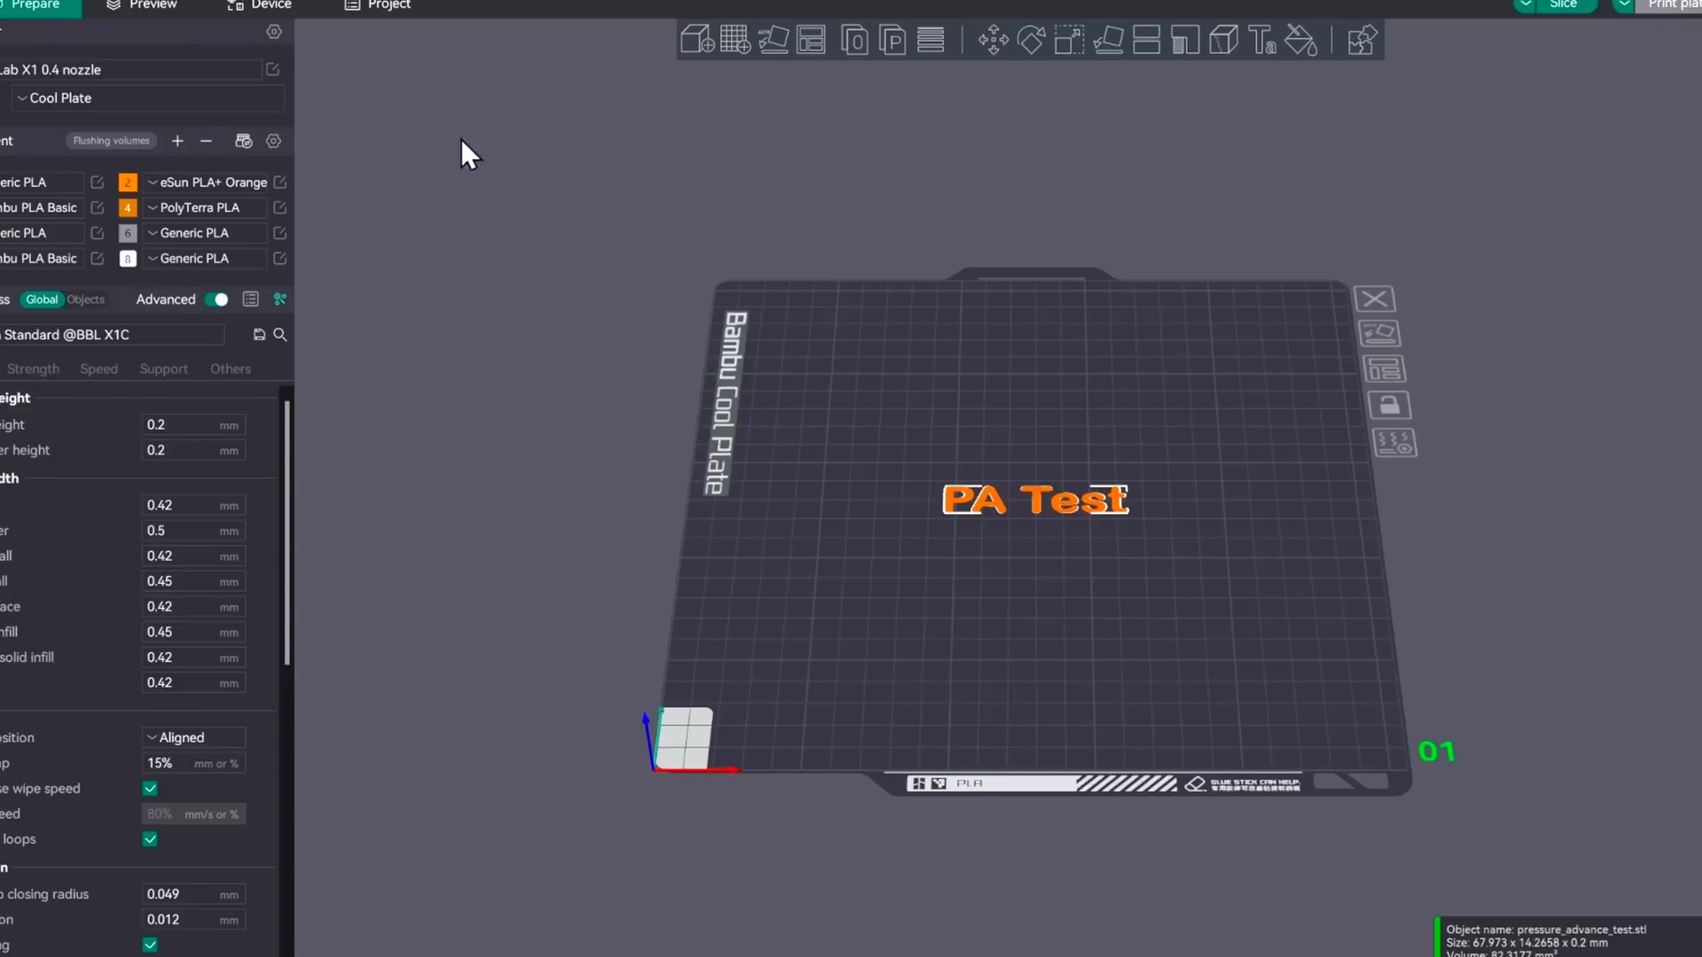
mouse_move(814, 383)
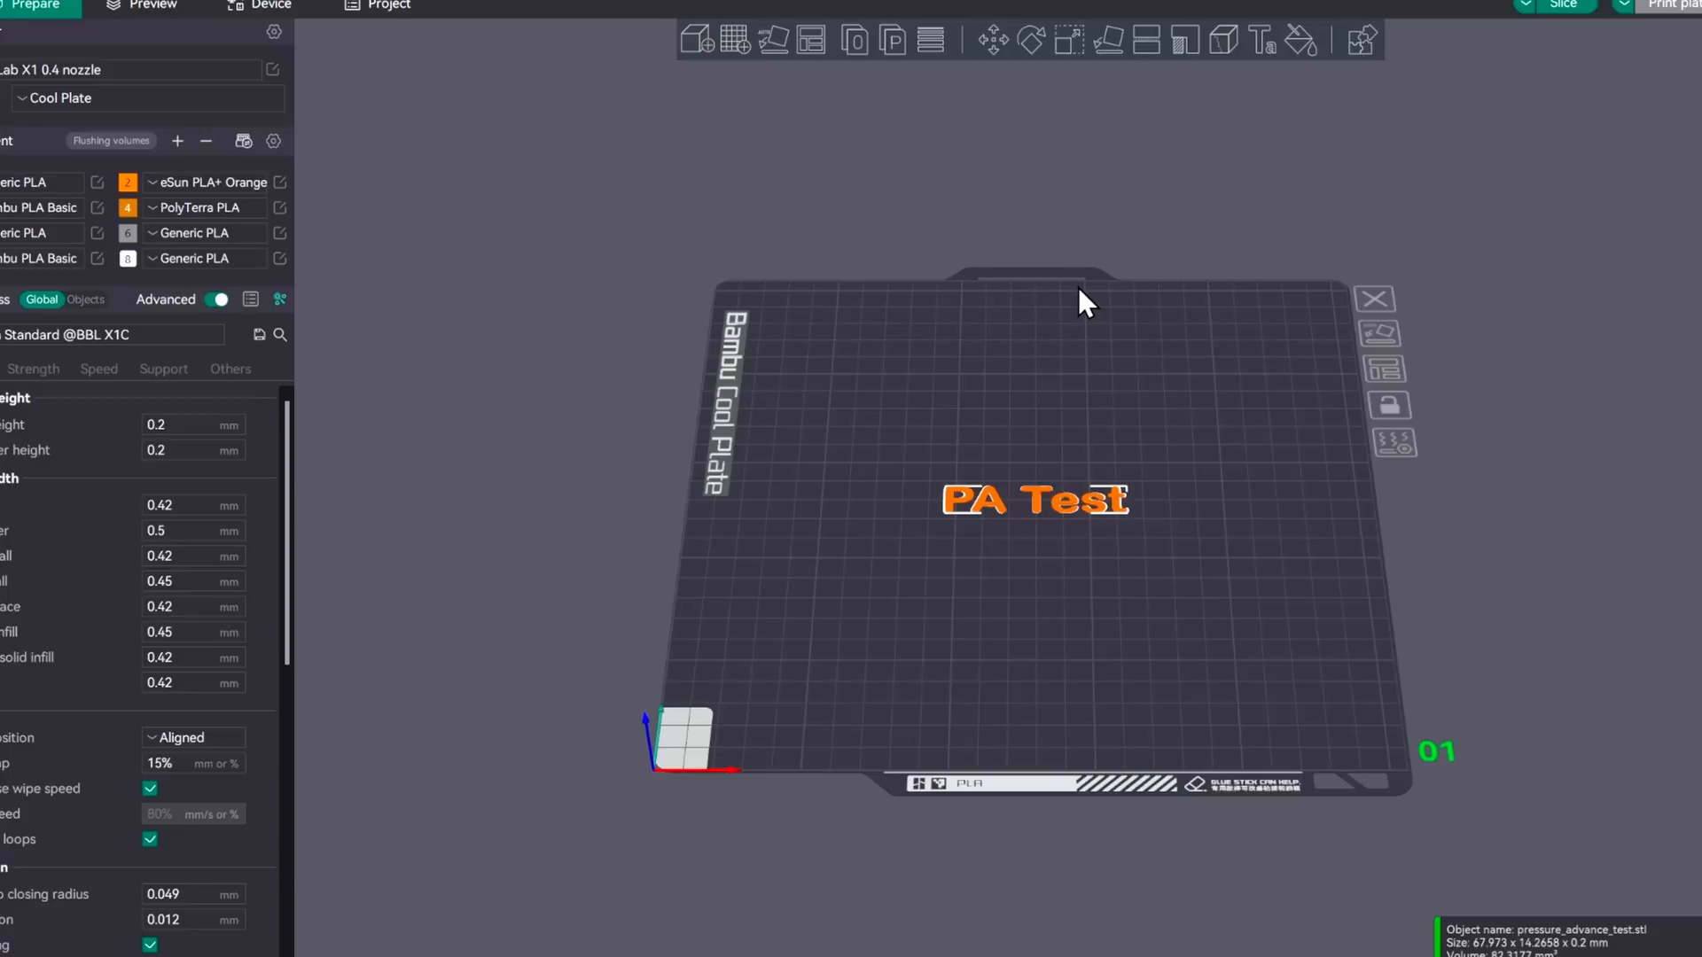
mouse_move(778, 354)
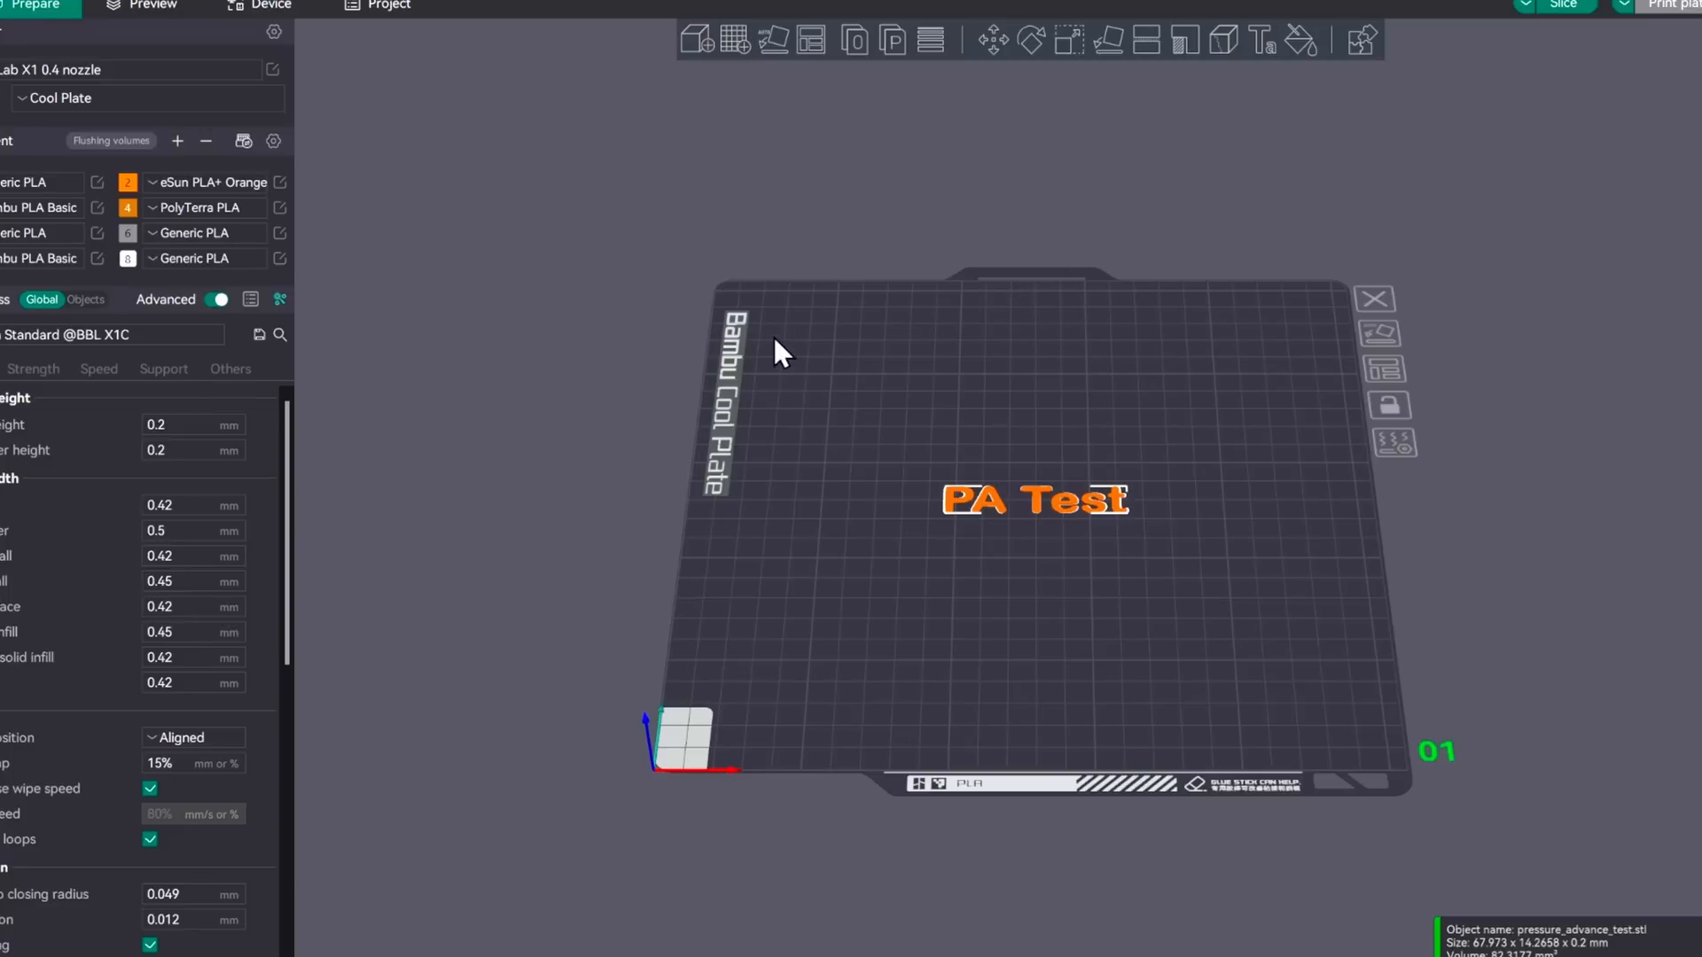
mouse_move(982, 418)
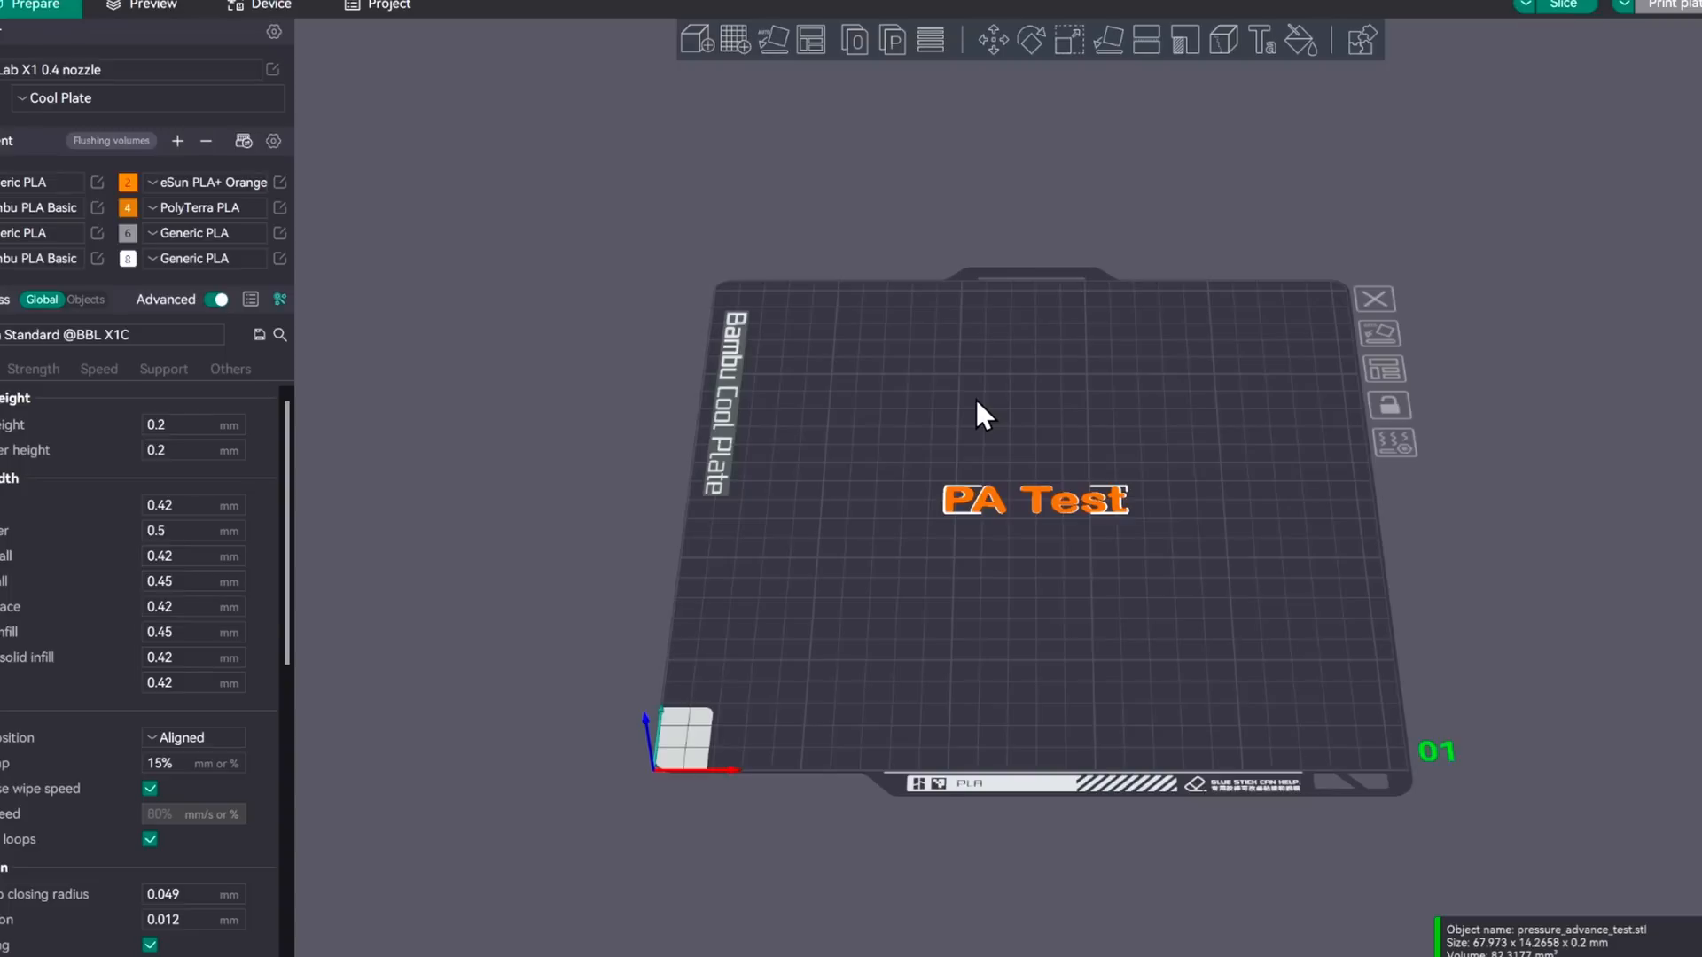
mouse_move(154, 76)
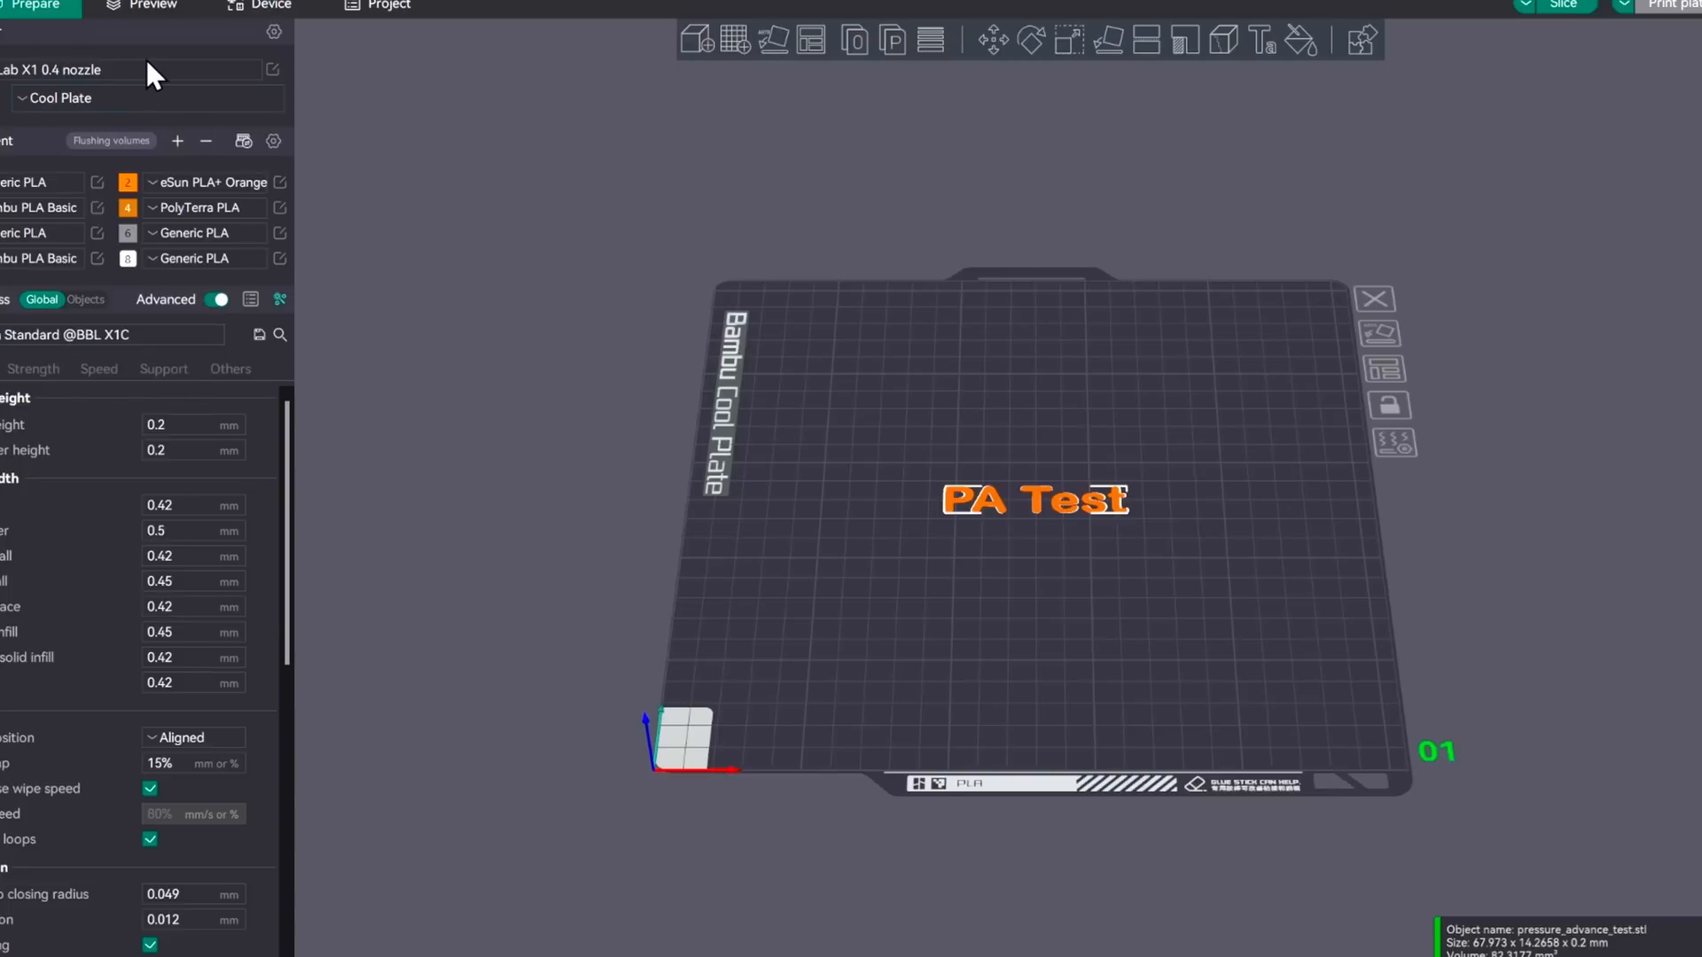
mouse_move(539, 209)
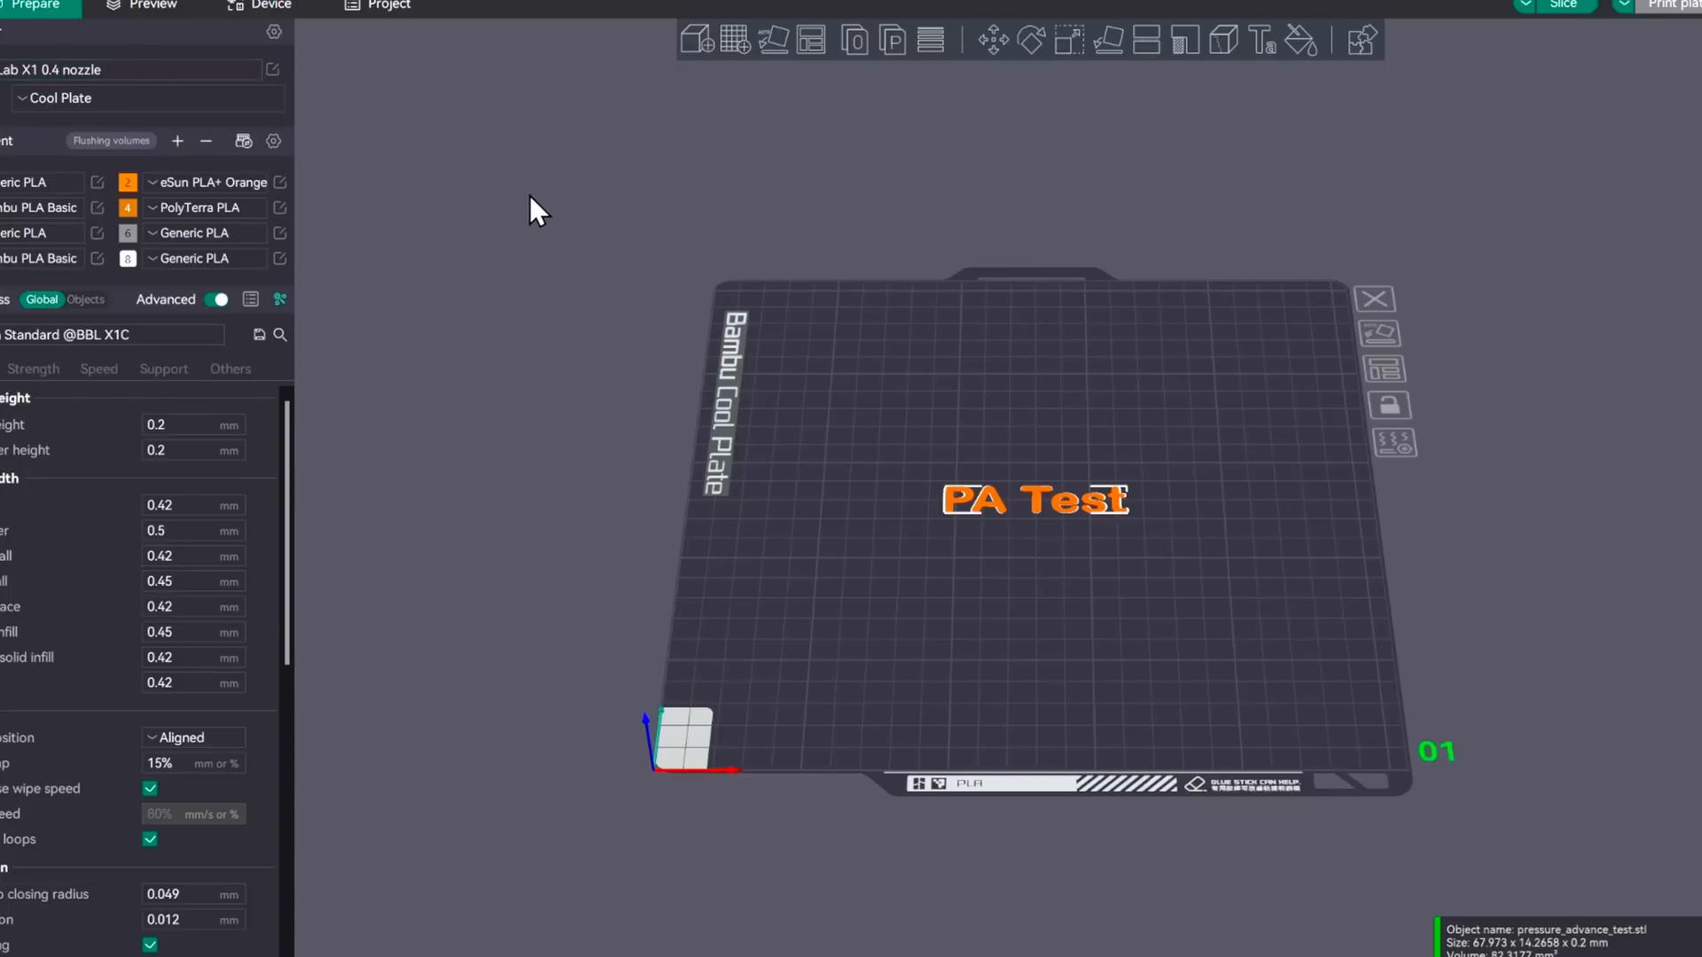